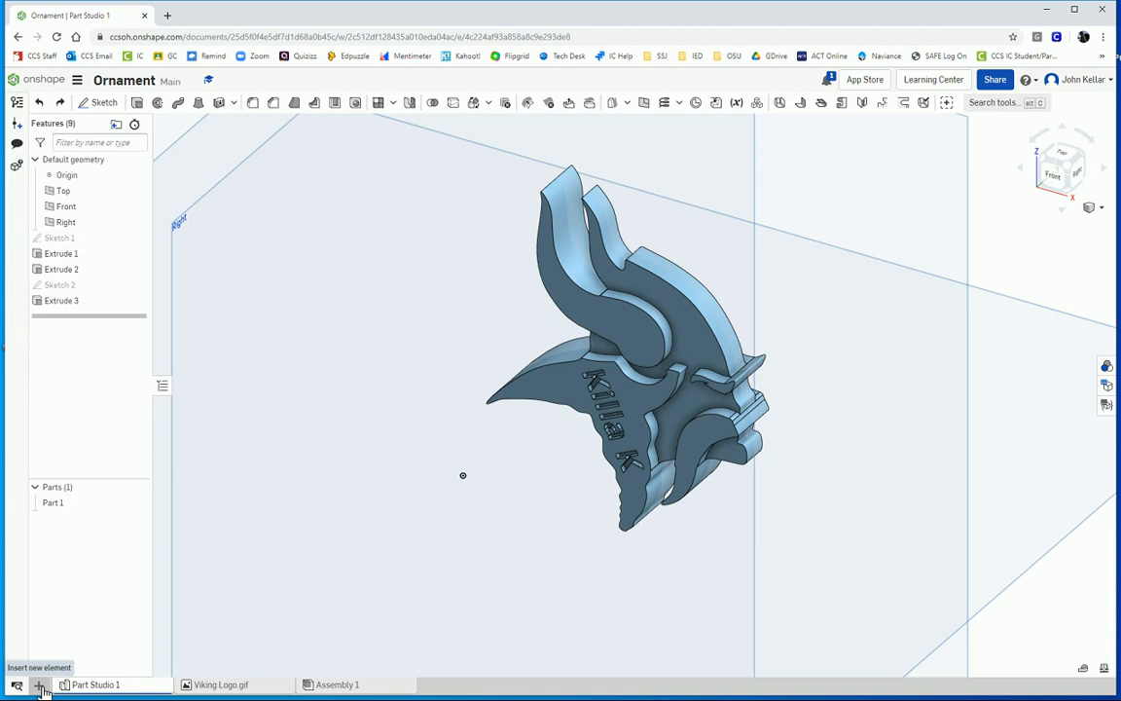
# Create a new empty Part Studio and begin a sketch on the Front plane, viewed normal.
pyautogui.click(39, 685)
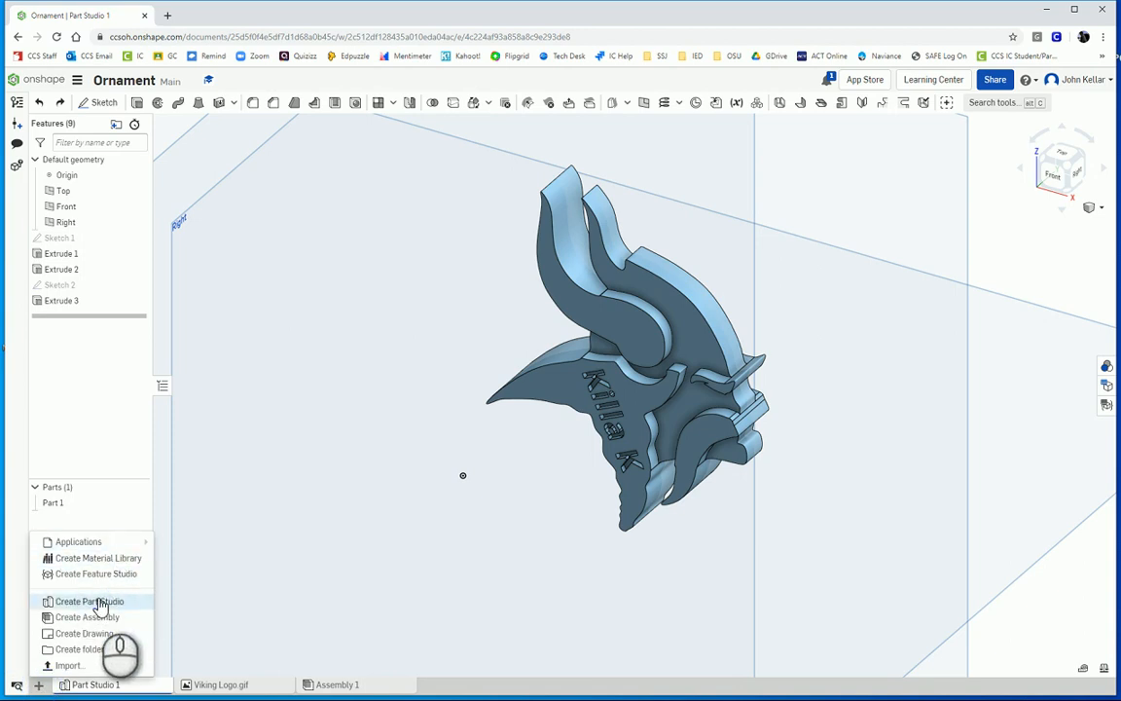
pyautogui.click(90, 599)
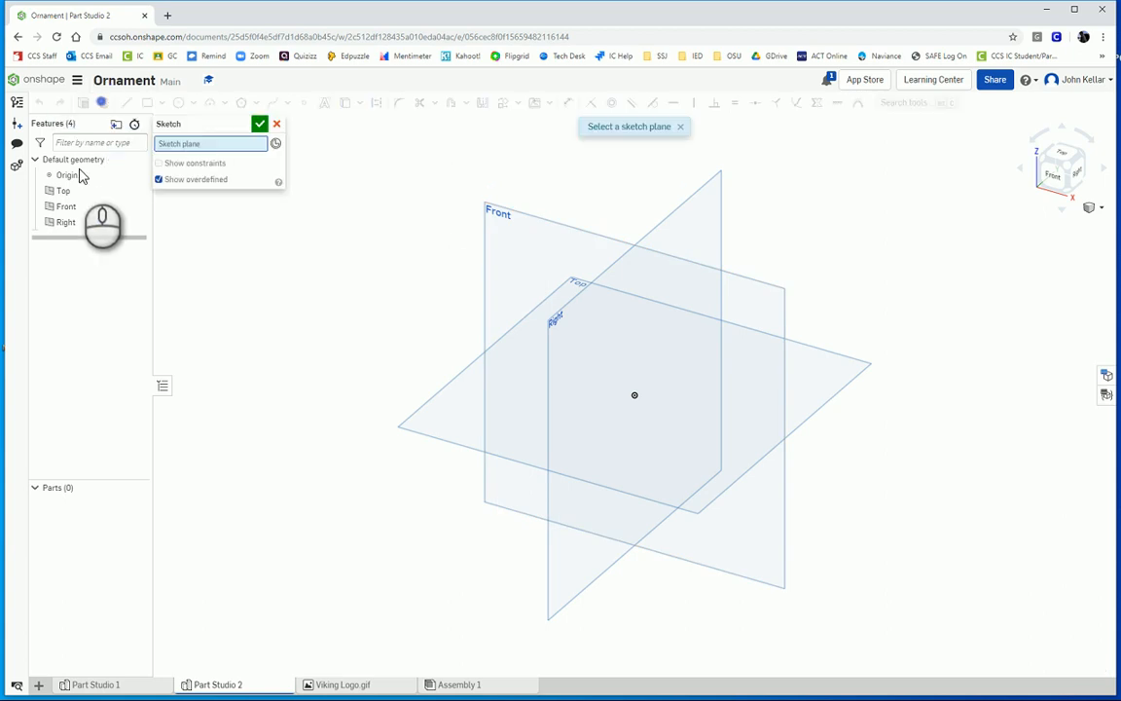
pyautogui.click(498, 213)
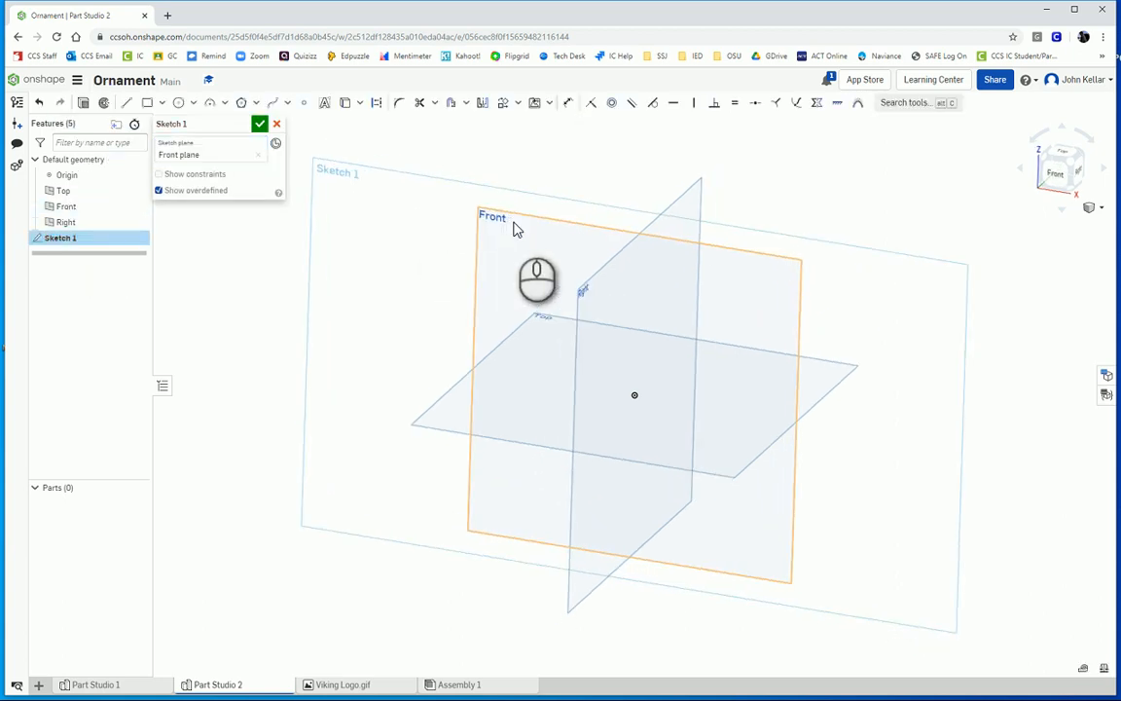
pyautogui.click(1063, 167)
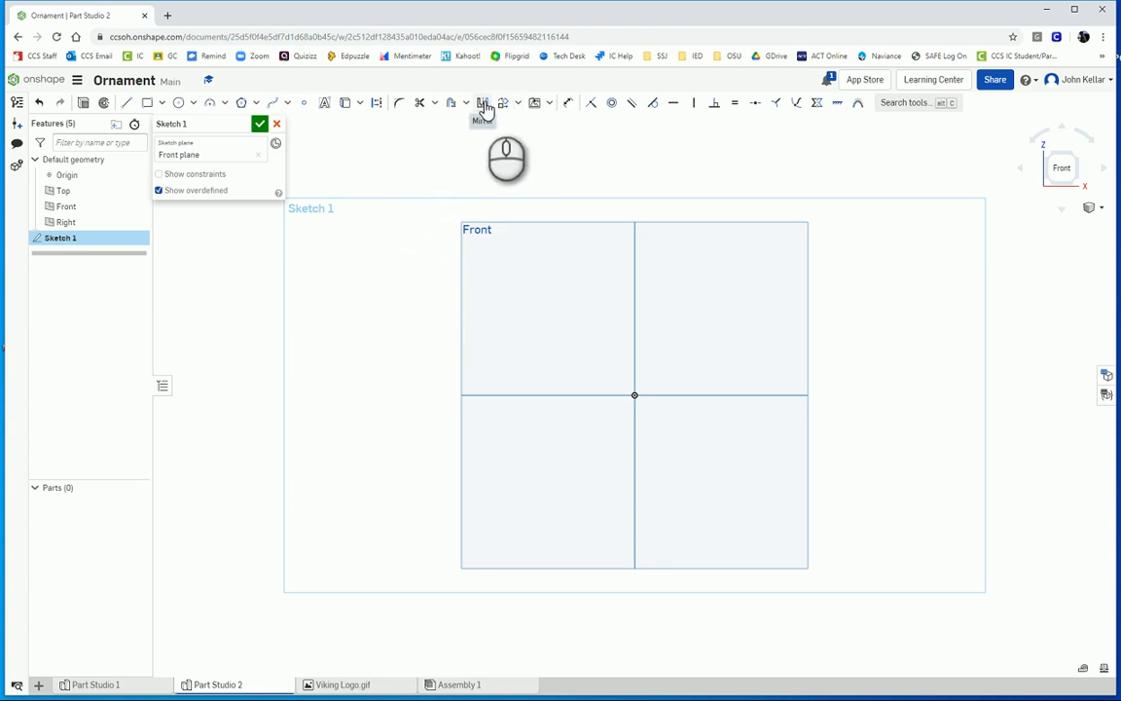
pyautogui.moveTo(504, 103)
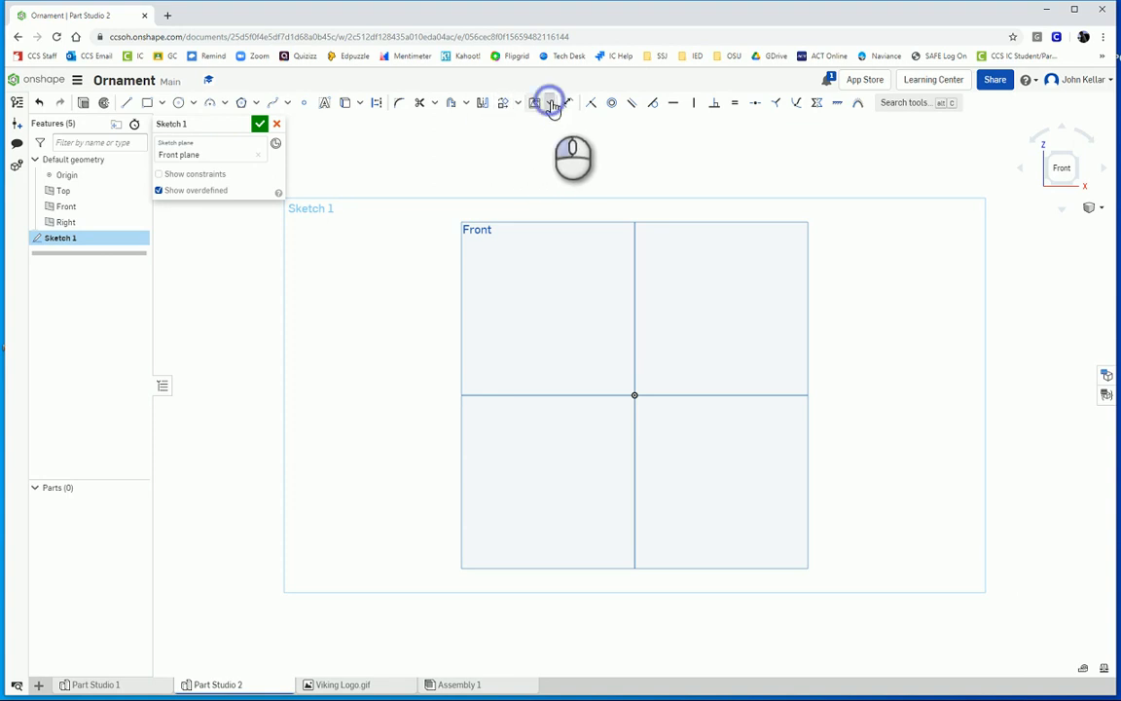
# Import the Viking Logo picture from Pictures and place it up-right of the origin, 50 wide.
pyautogui.click(549, 101)
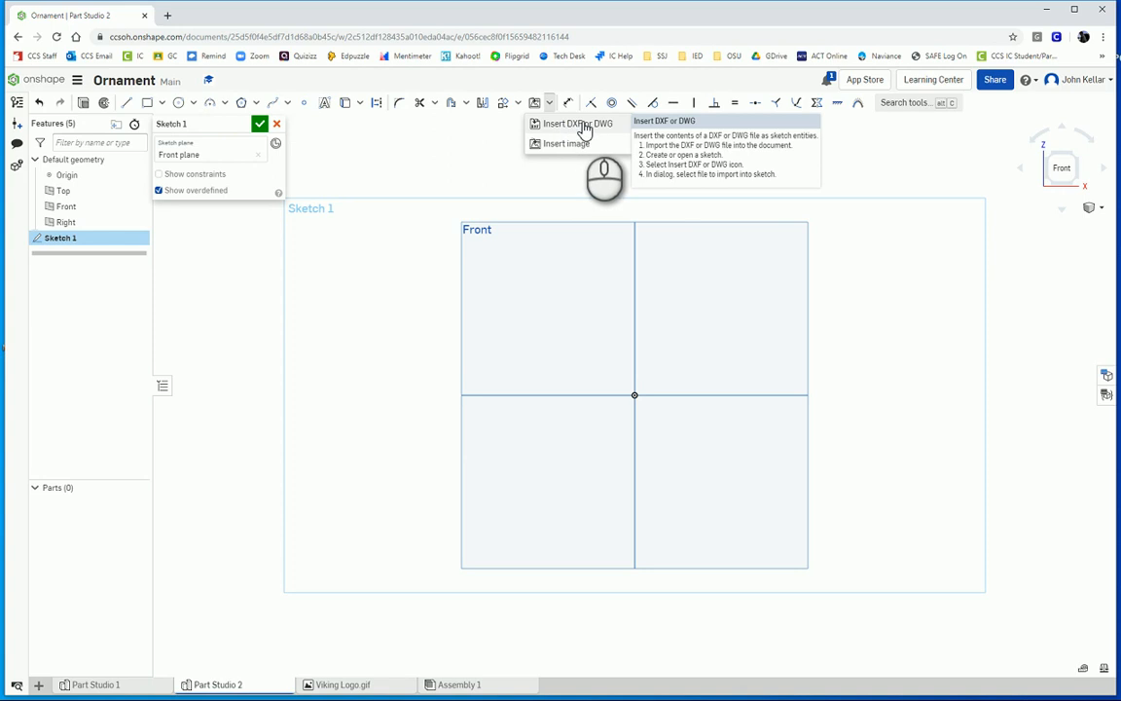
pyautogui.moveTo(615, 131)
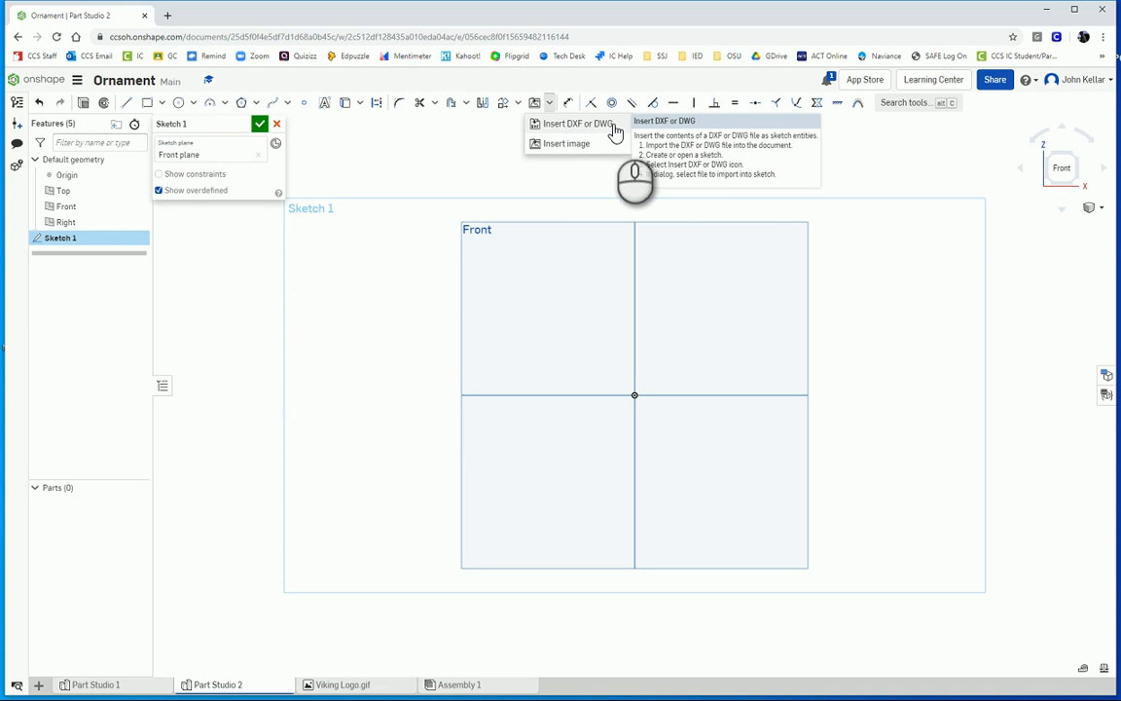
pyautogui.moveTo(567, 144)
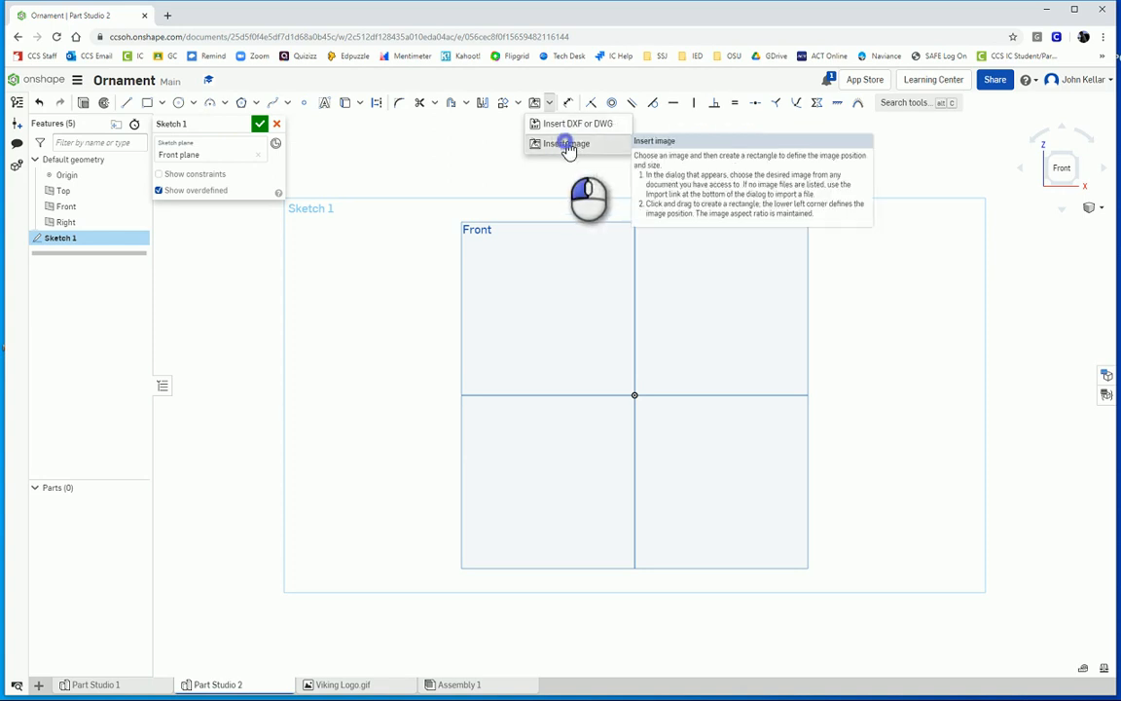
pyautogui.click(564, 144)
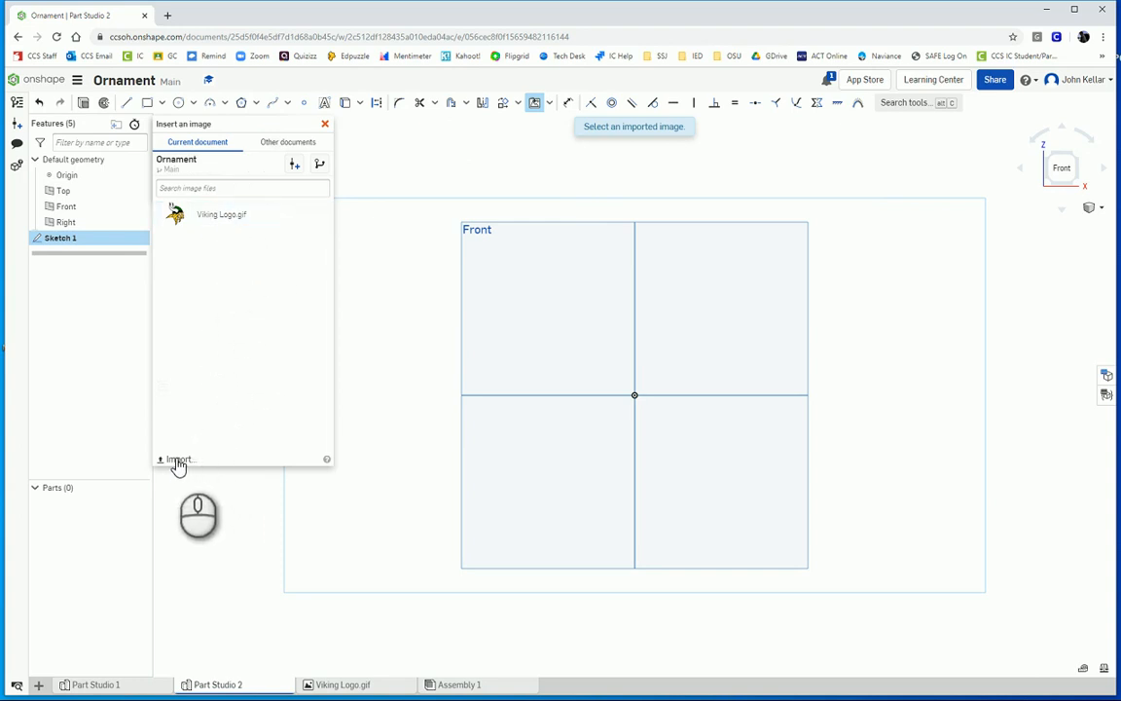
pyautogui.click(179, 459)
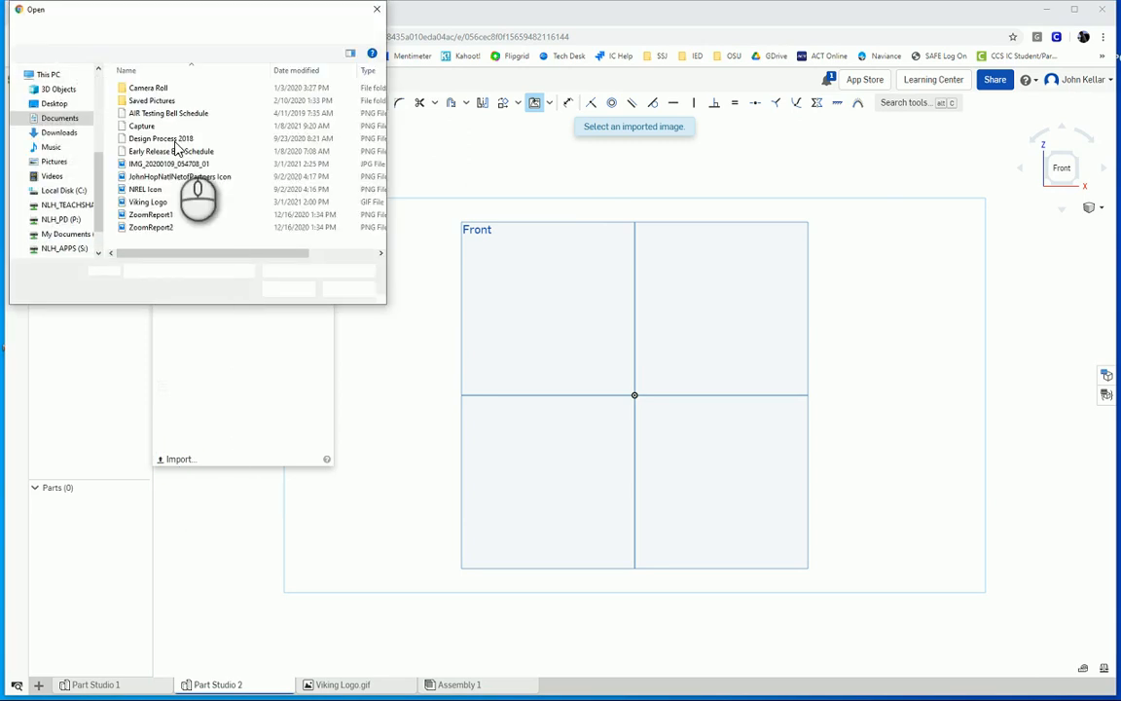
pyautogui.click(160, 139)
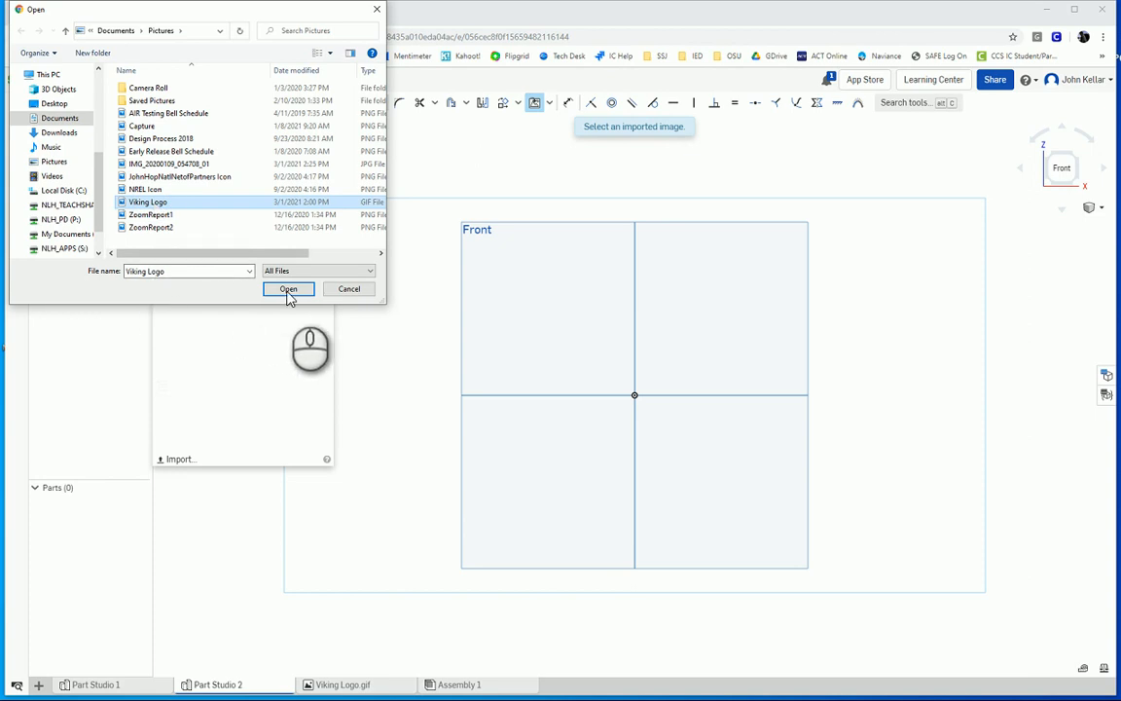
pyautogui.click(288, 288)
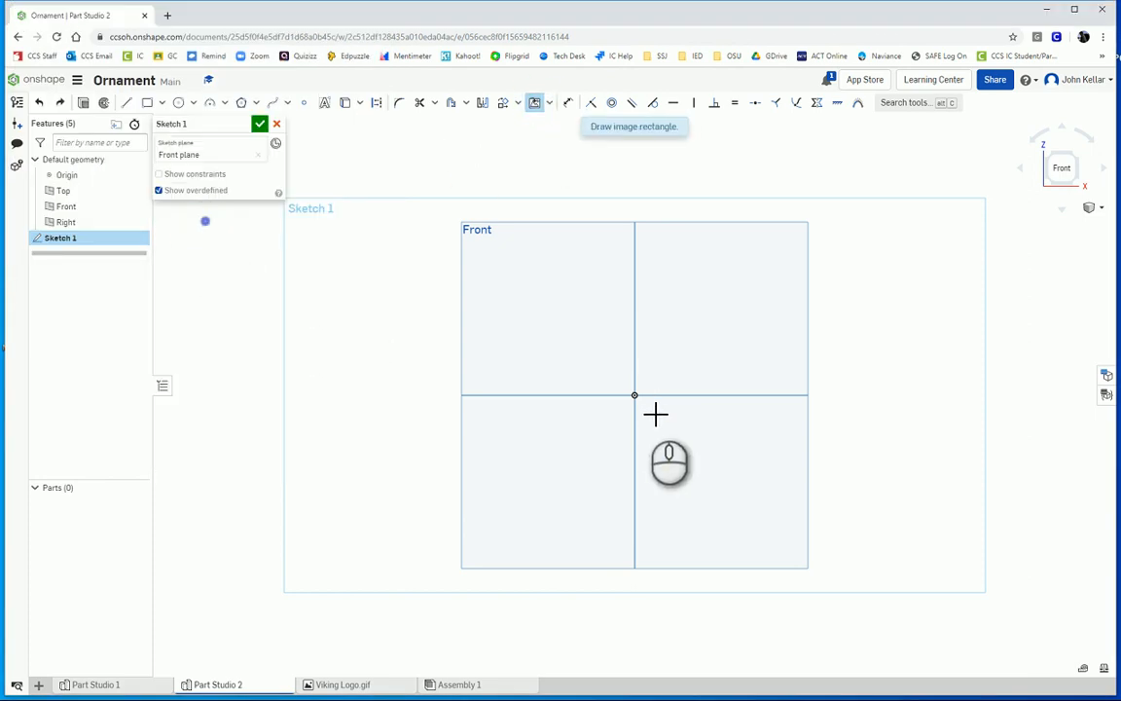
pyautogui.moveTo(634, 393); pyautogui.dragTo(808, 222)
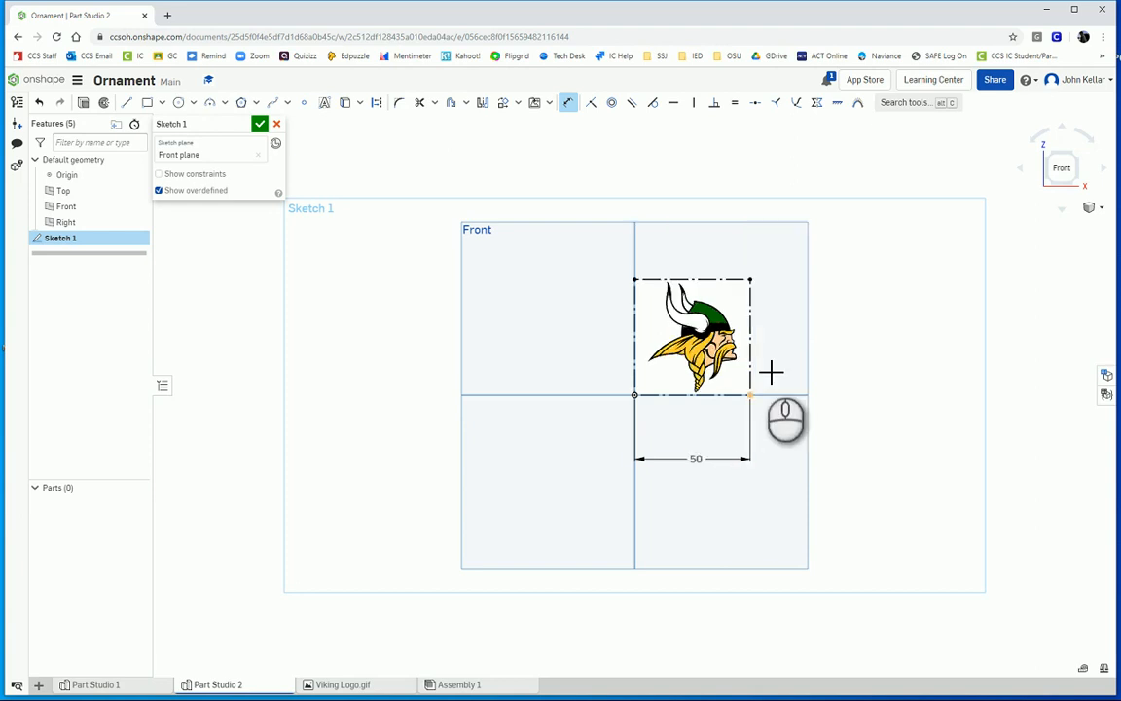
pyautogui.moveTo(788, 346)
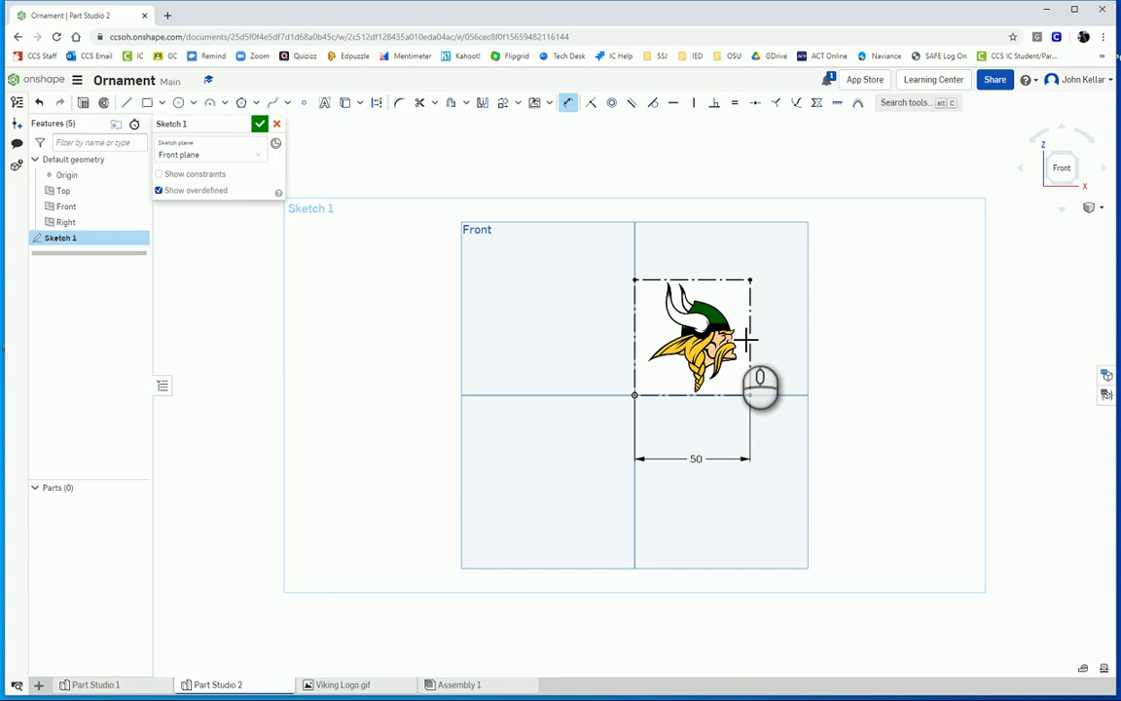
pyautogui.scroll(3)
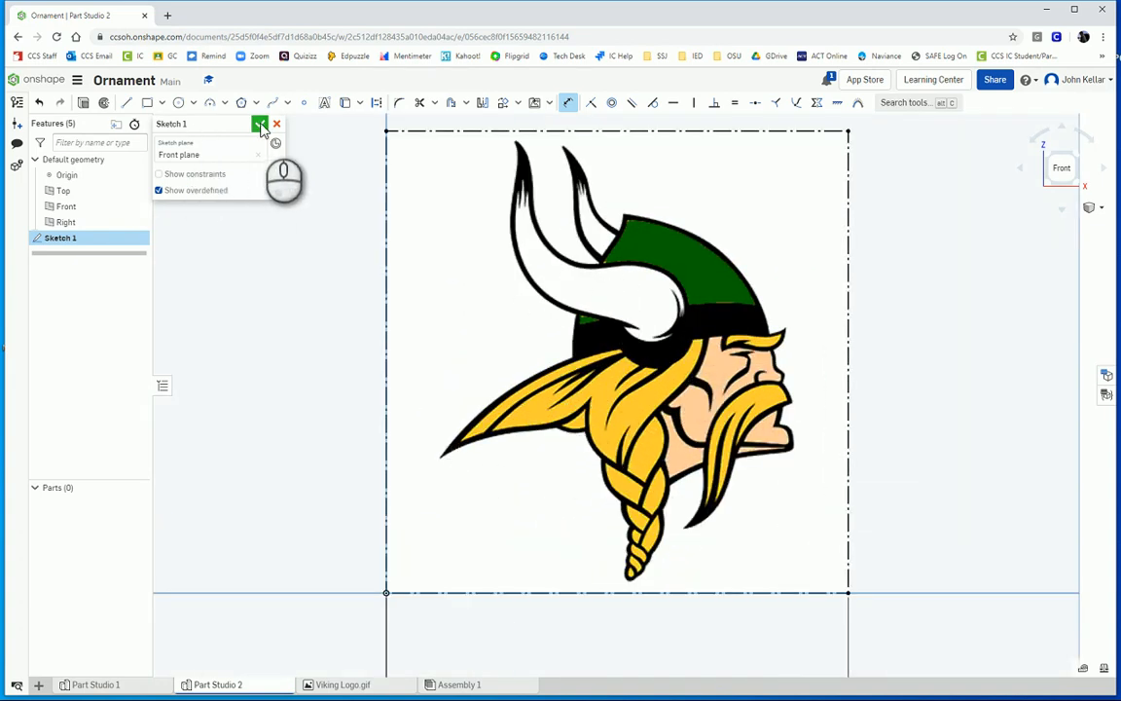
# Finish the logo sketch, reopen it and begin tracing the outline at the braid tip.
pyautogui.click(261, 125)
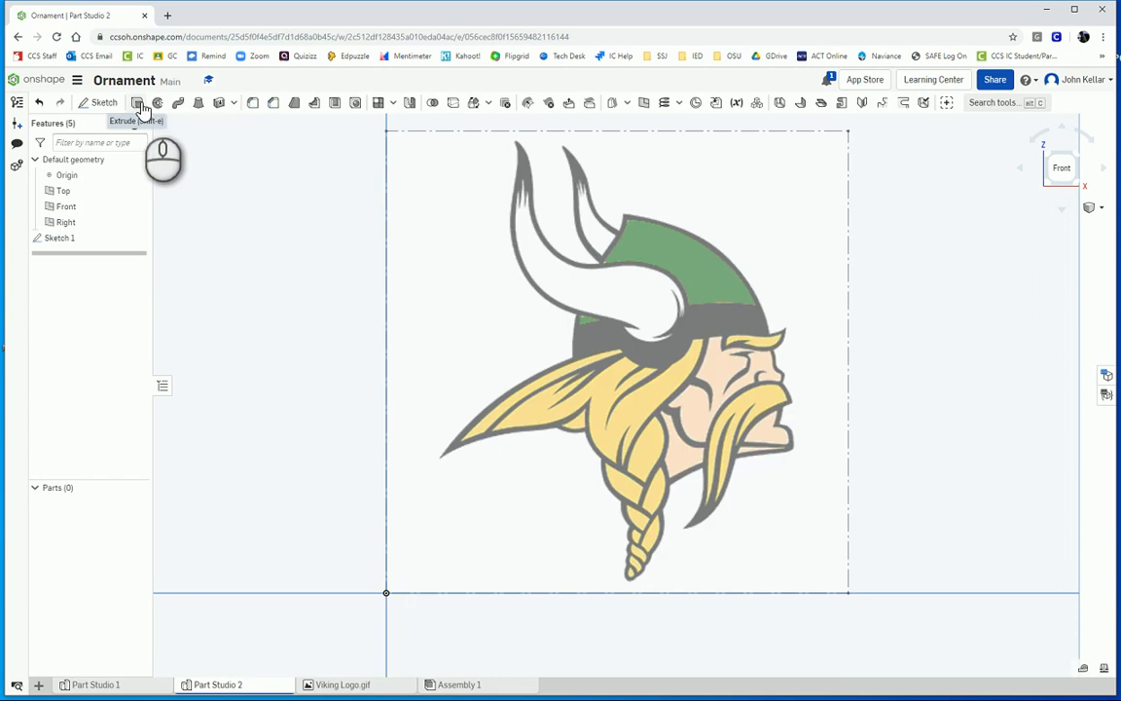
pyautogui.click(140, 101)
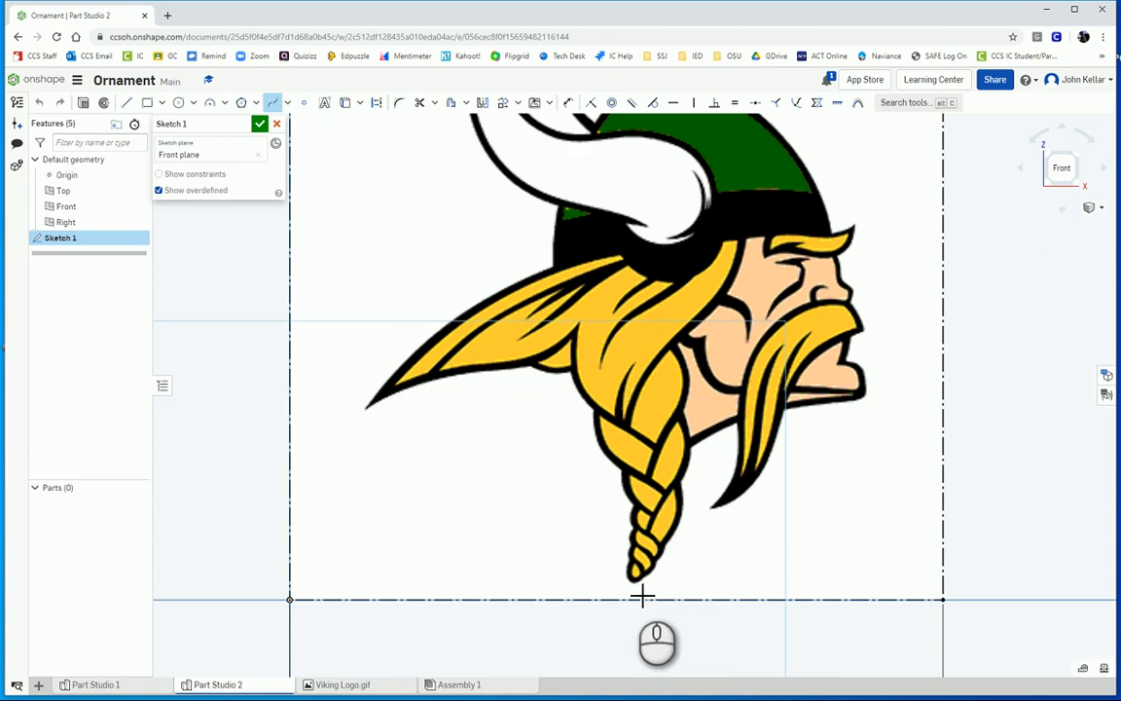
pyautogui.click(633, 582)
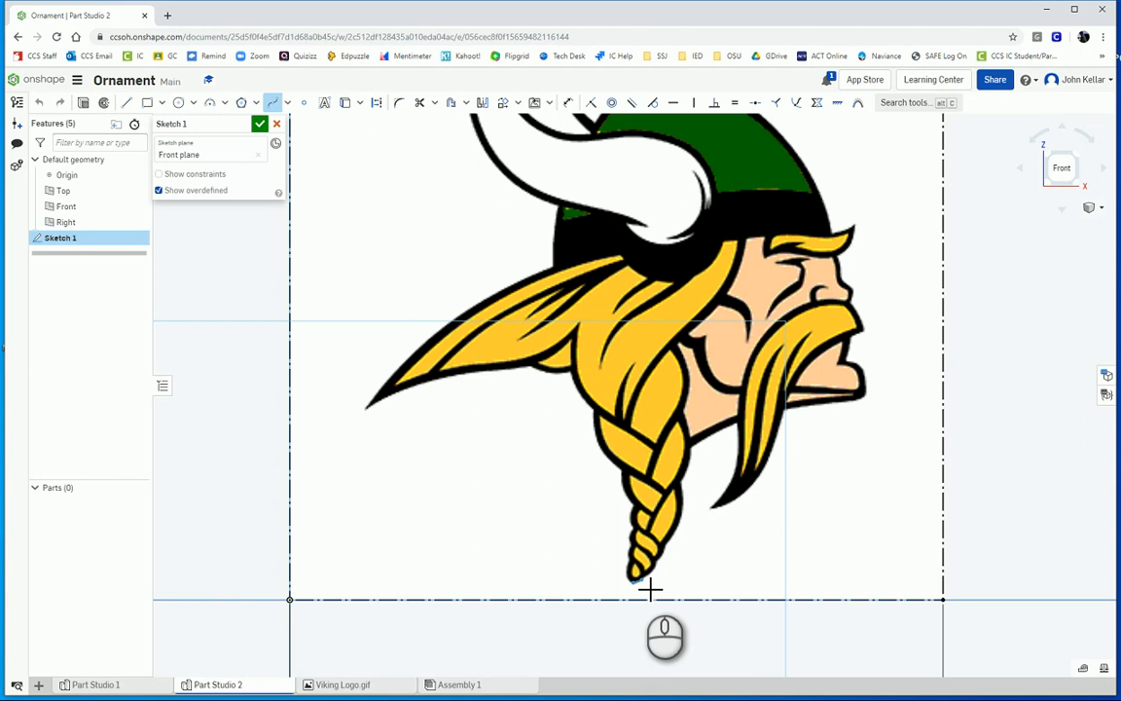
pyautogui.moveTo(661, 580)
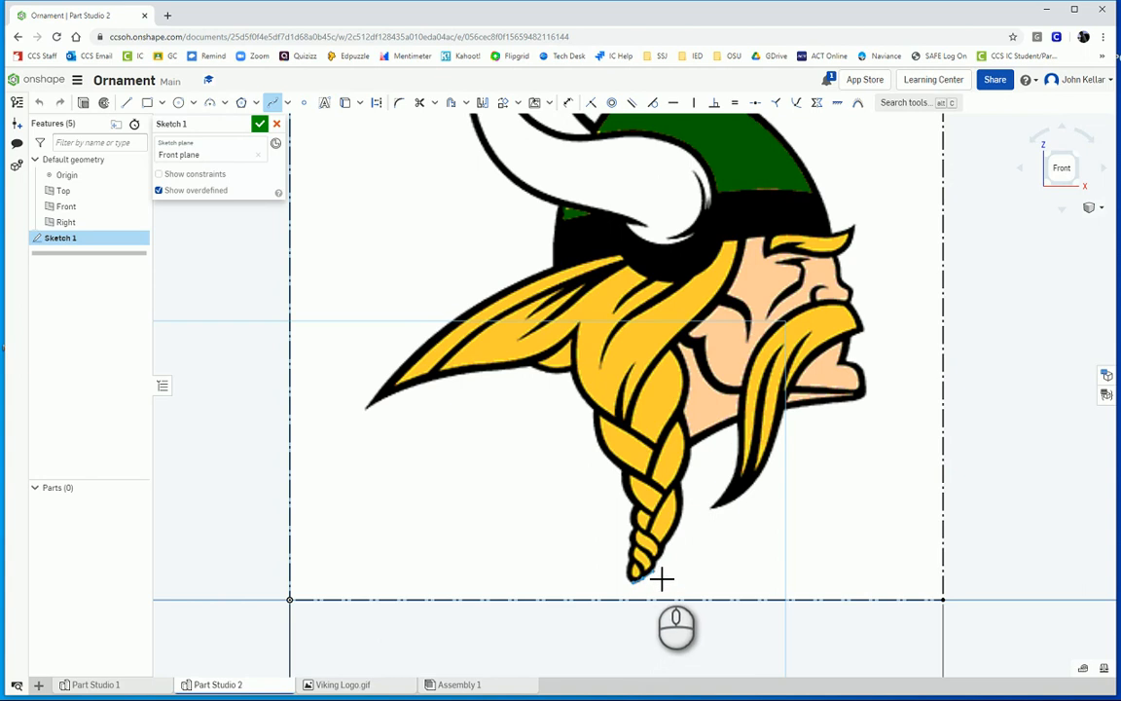
pyautogui.moveTo(665, 572)
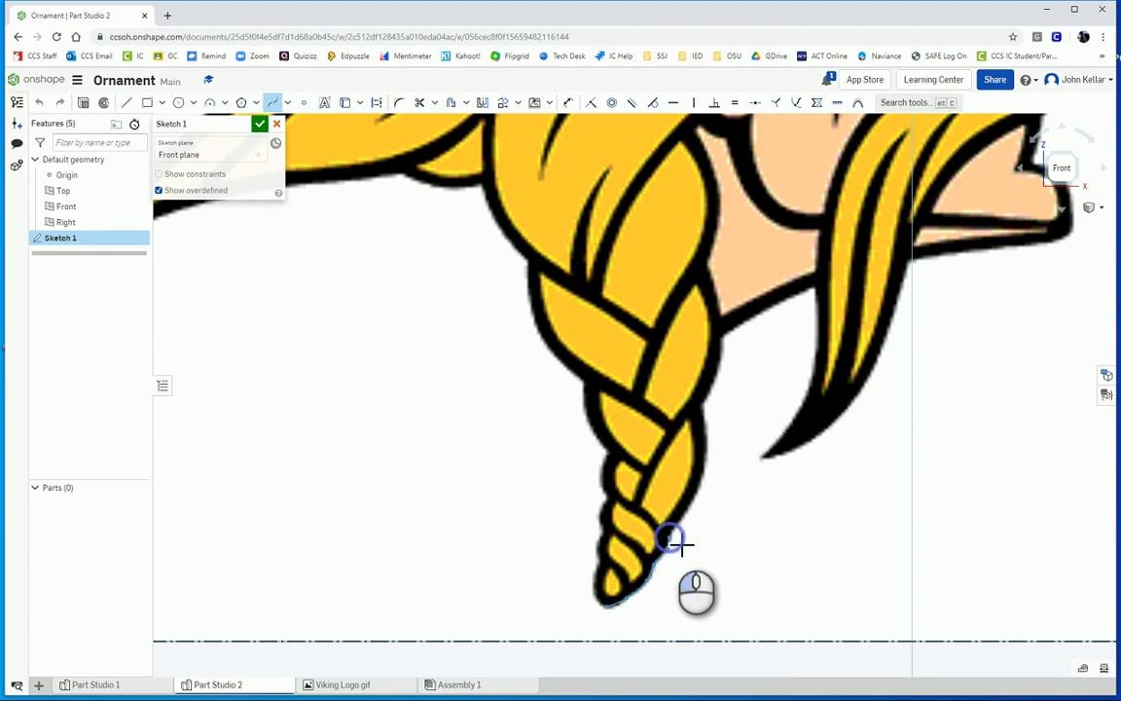
pyautogui.moveTo(697, 522)
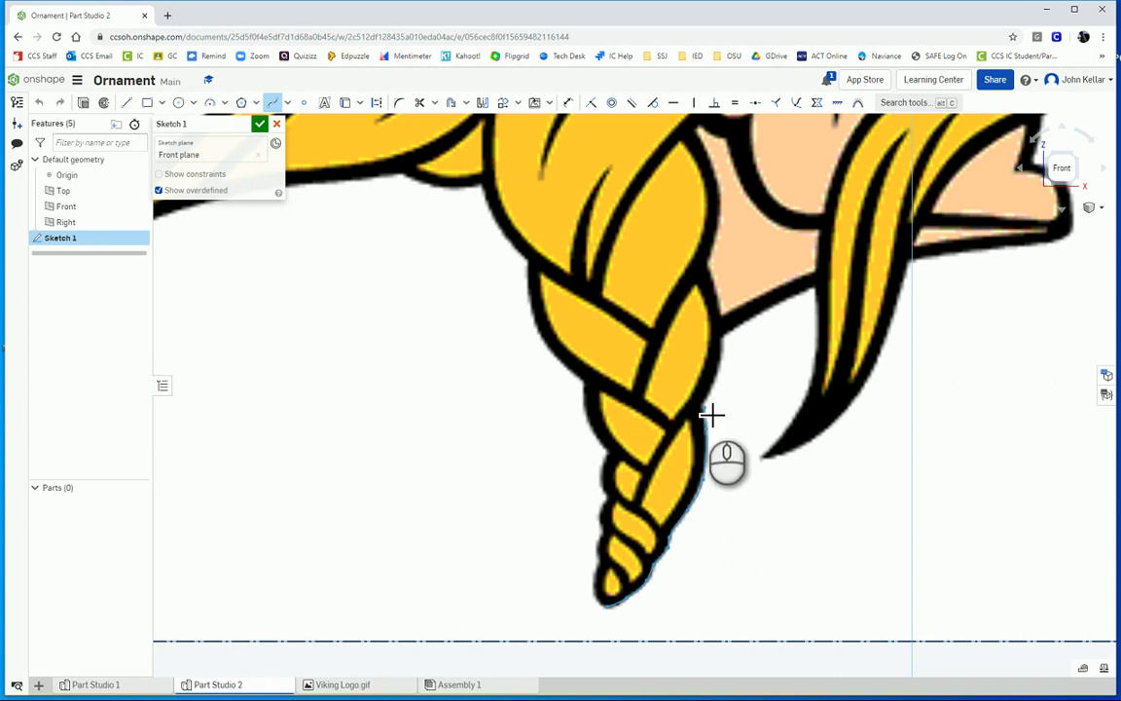
pyautogui.moveTo(726, 389)
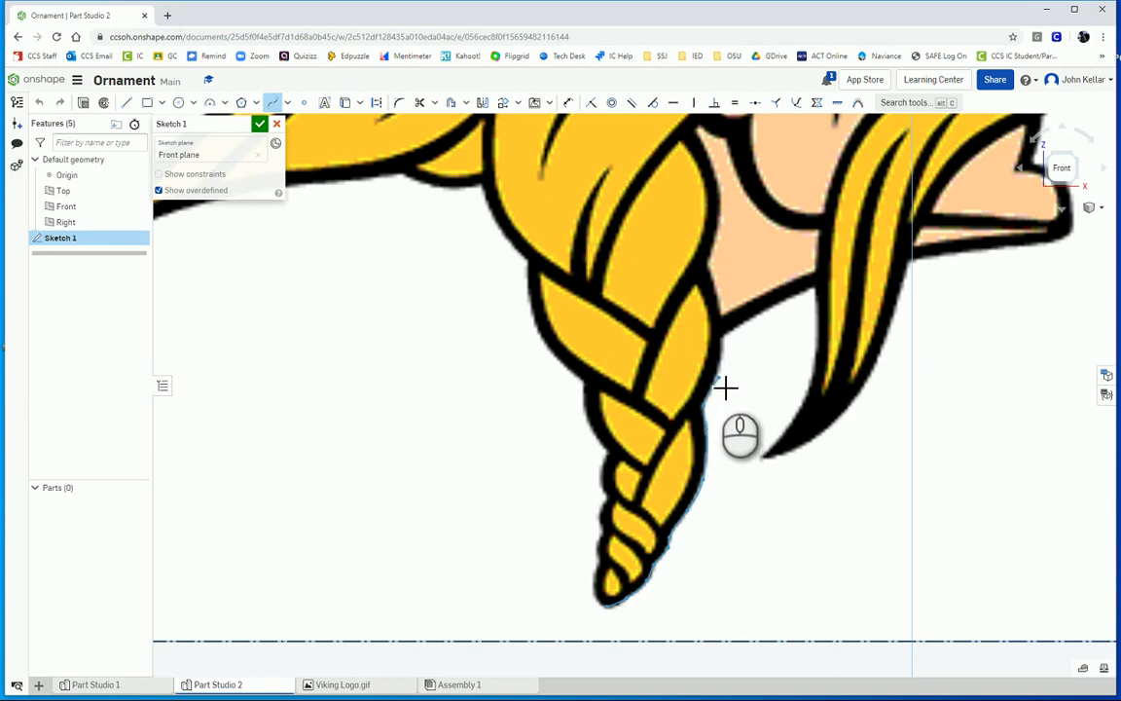
pyautogui.moveTo(730, 351)
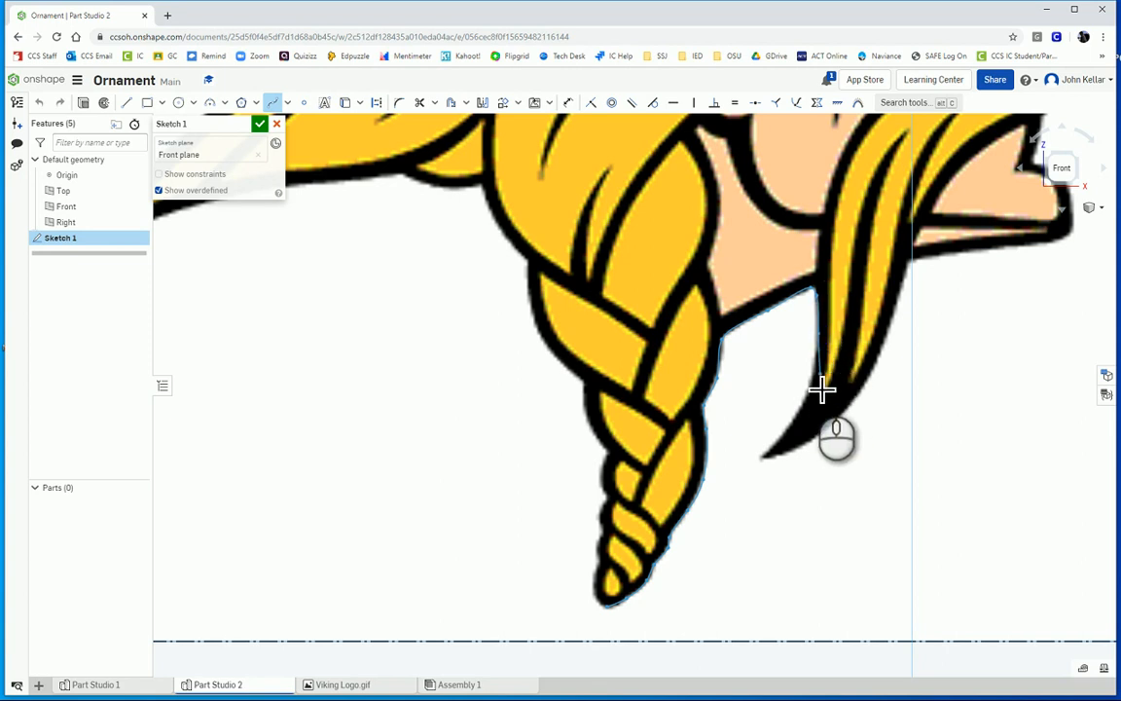
pyautogui.moveTo(813, 409)
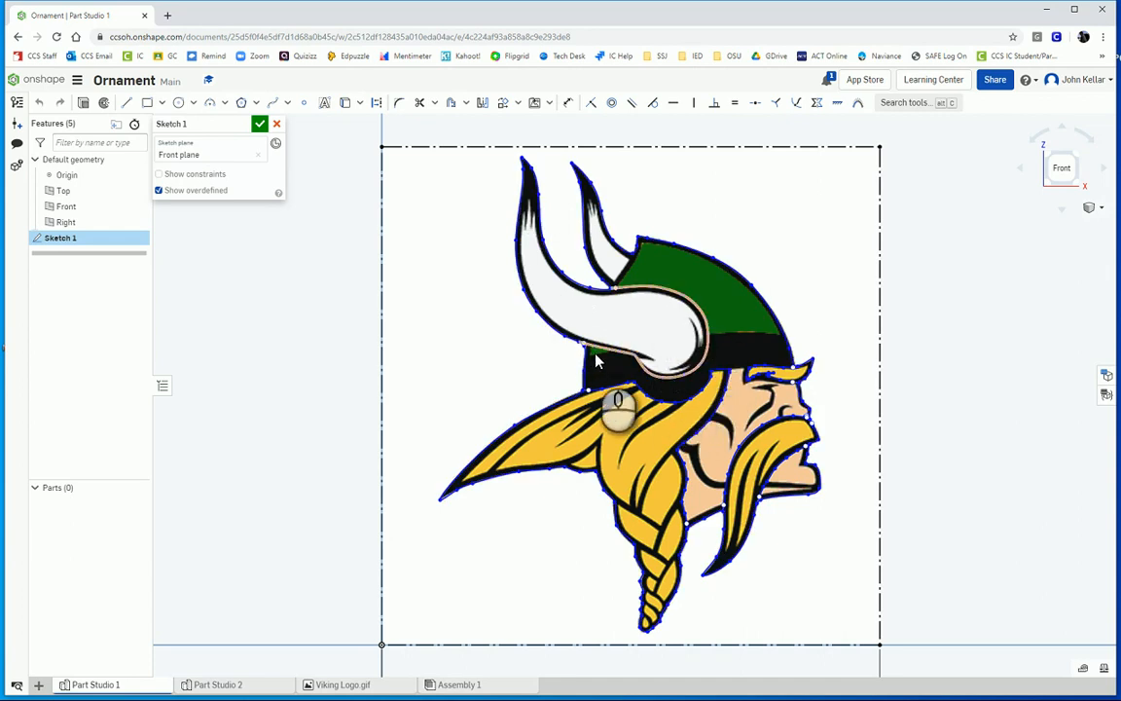
# Complete the traced outlines inside the dashed frame and accept Sketch 1.
pyautogui.moveTo(619, 398); pyautogui.dragTo(691, 457)
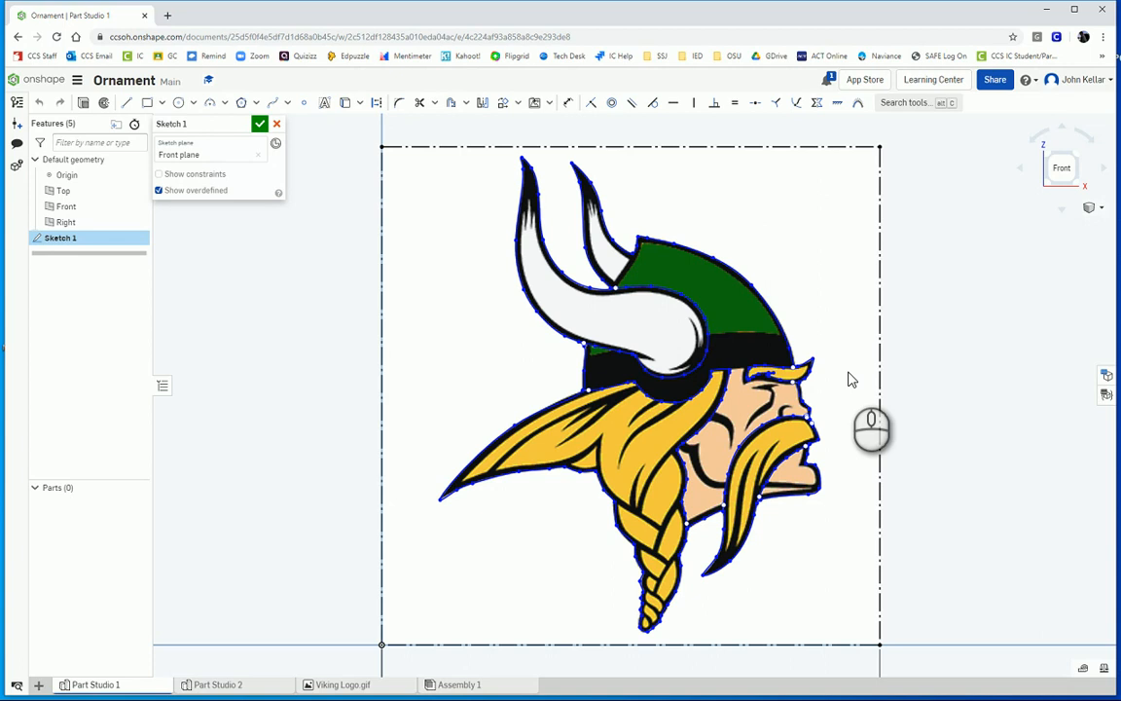
pyautogui.moveTo(708, 300)
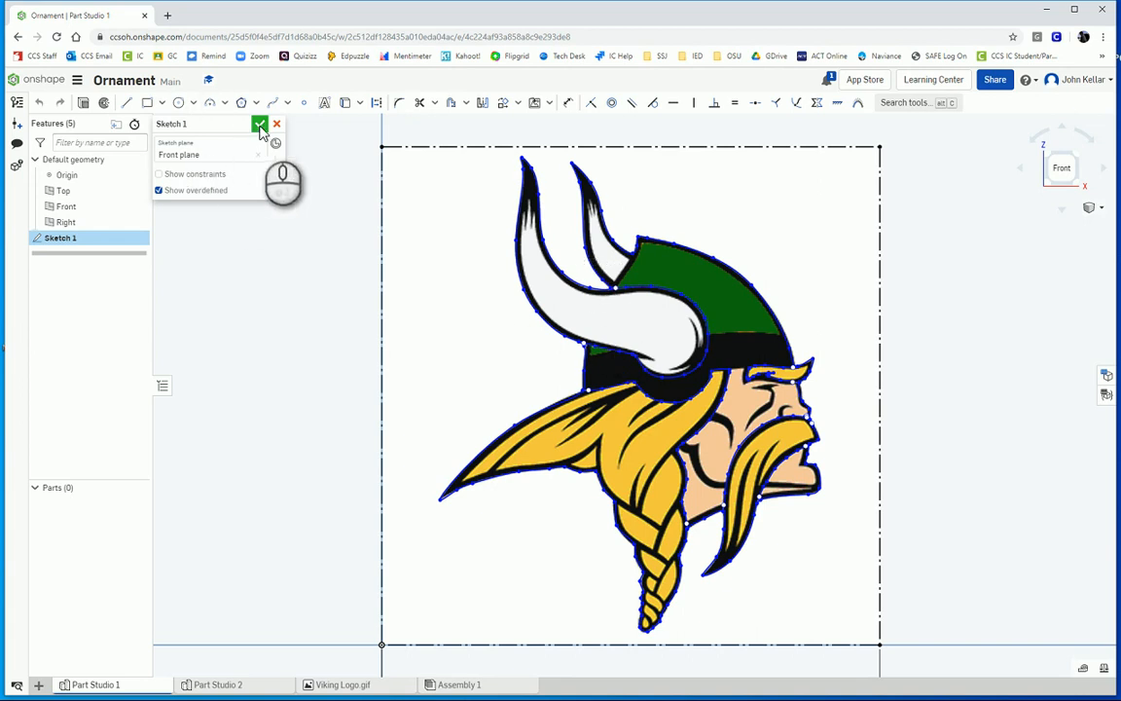
pyautogui.click(261, 124)
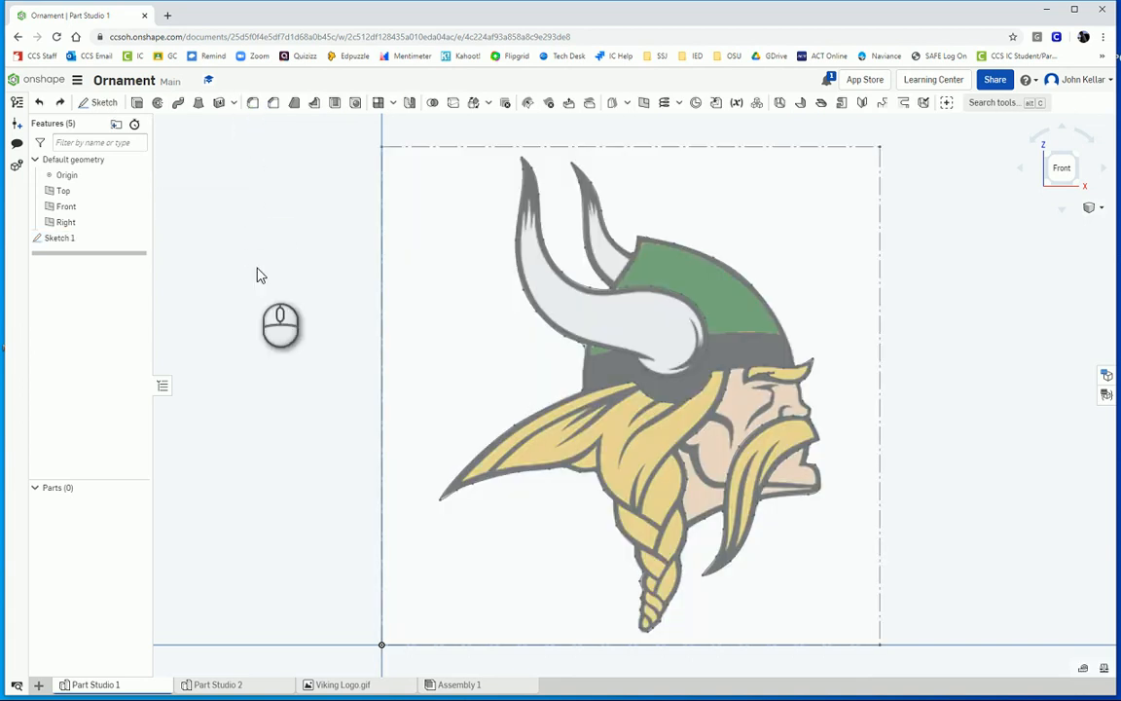
pyautogui.moveTo(210, 223)
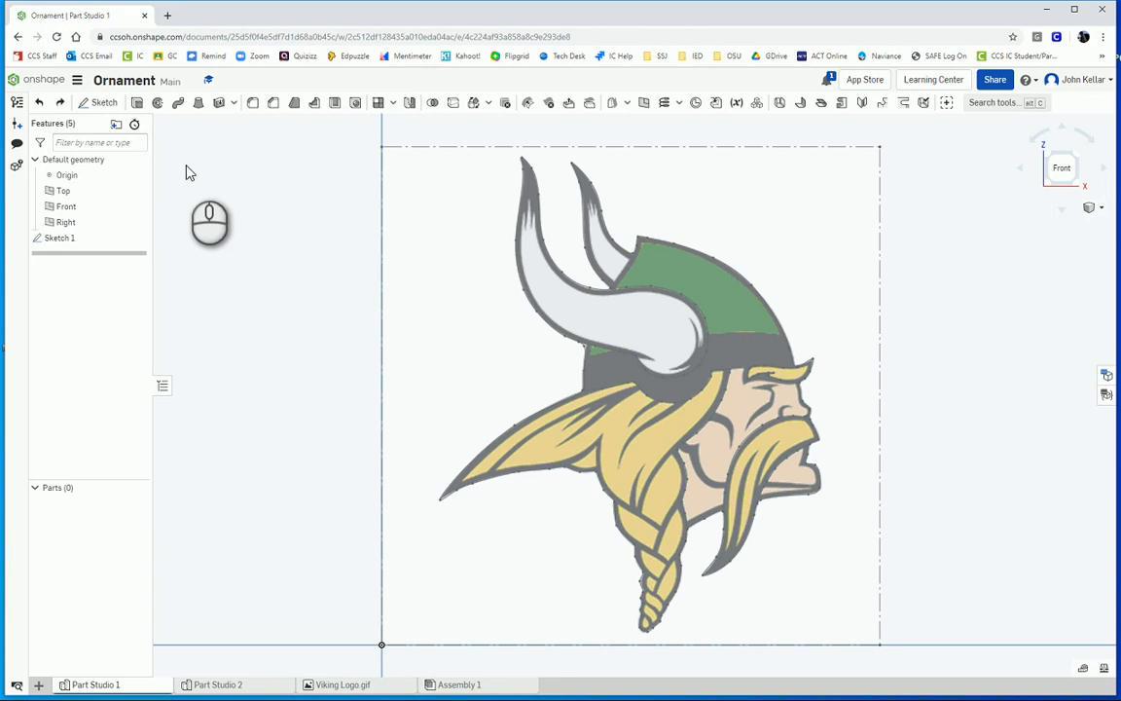
# Extrude the helmet and face regions as new parts, Symmetric, 4 mm deep.
pyautogui.click(138, 101)
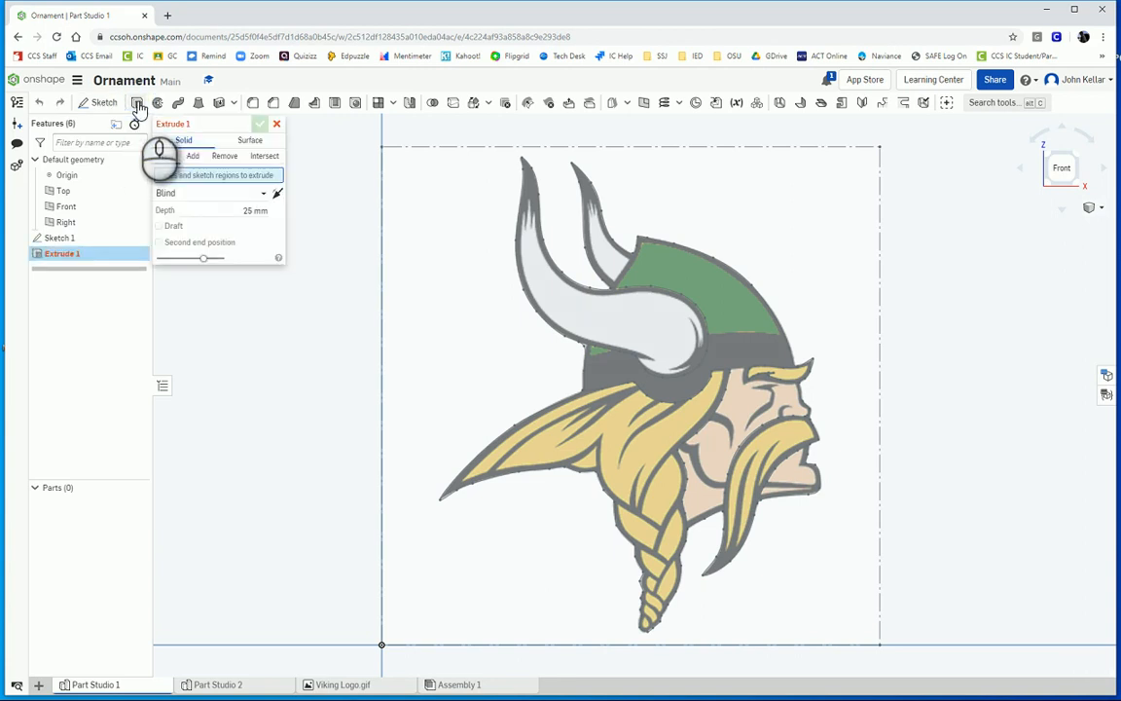
pyautogui.click(693, 291)
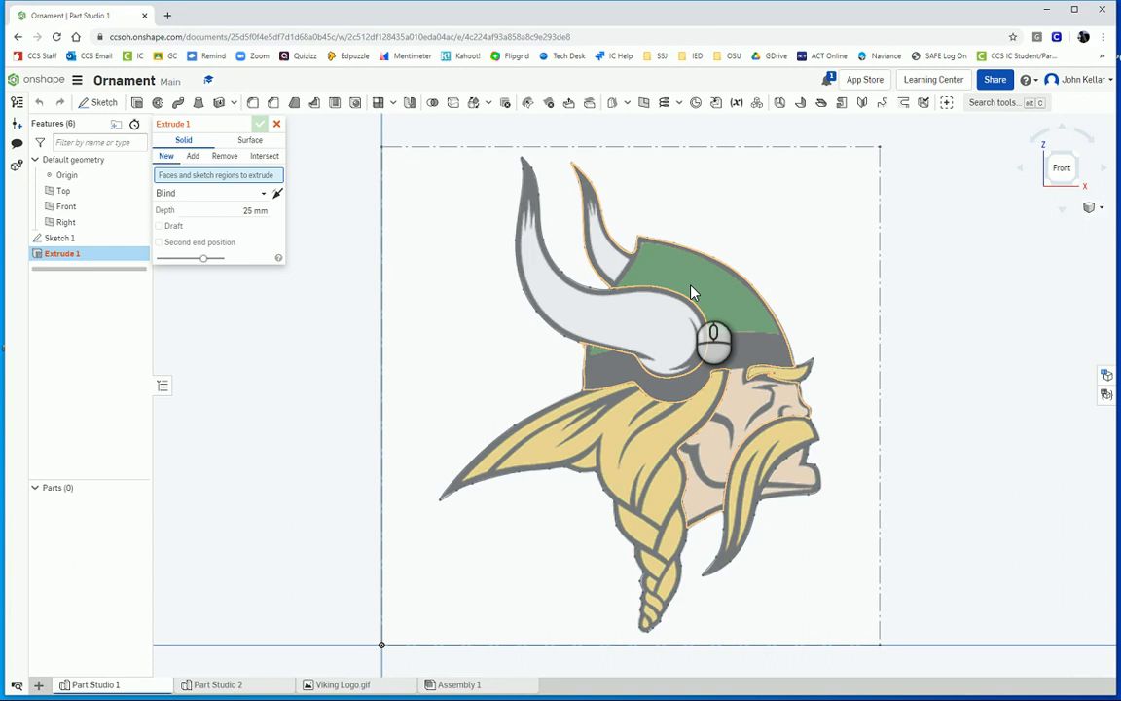
pyautogui.click(210, 193)
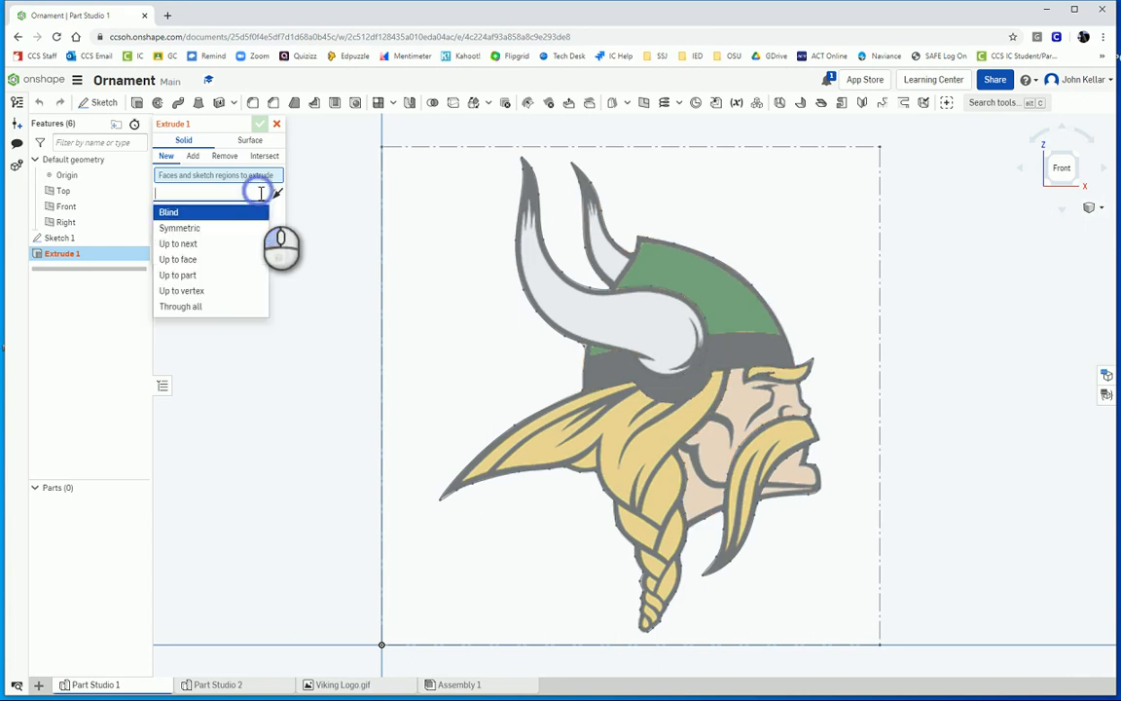
pyautogui.click(179, 228)
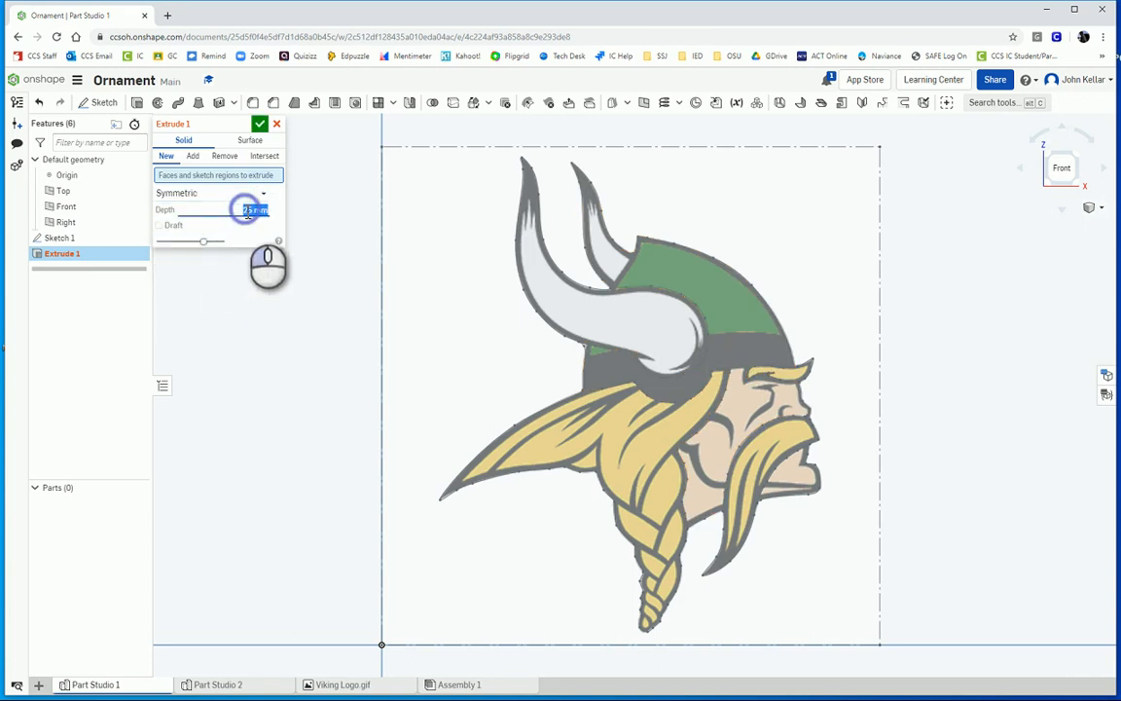
pyautogui.write('4')
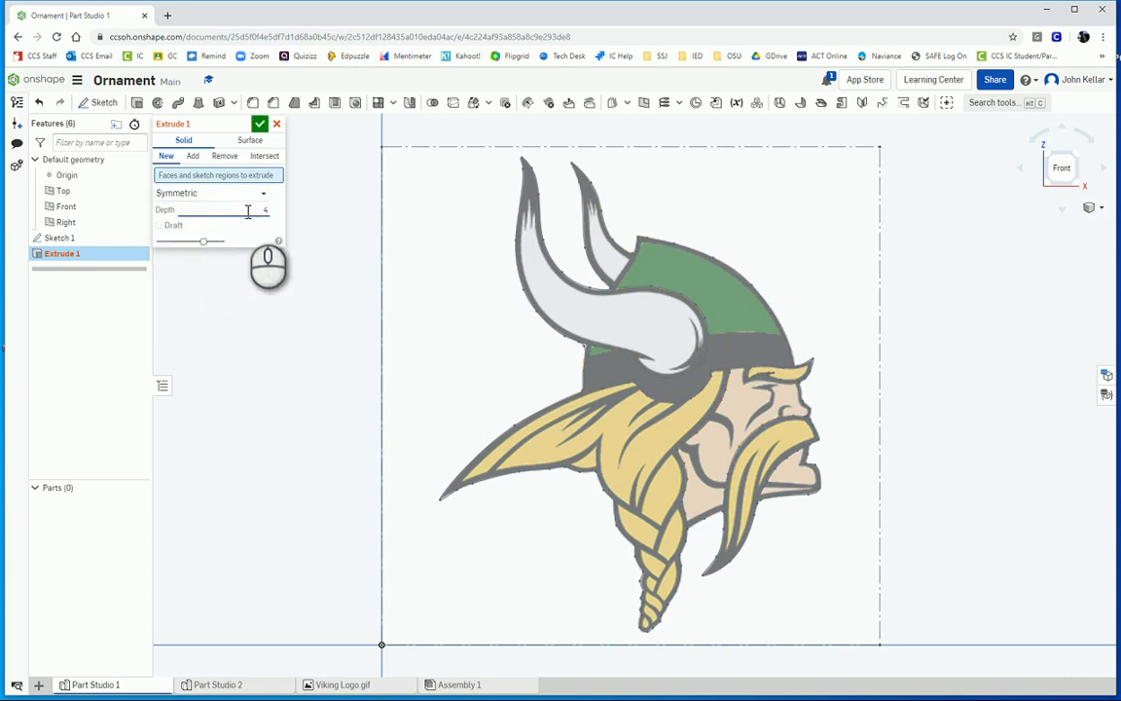
pyautogui.click(249, 210)
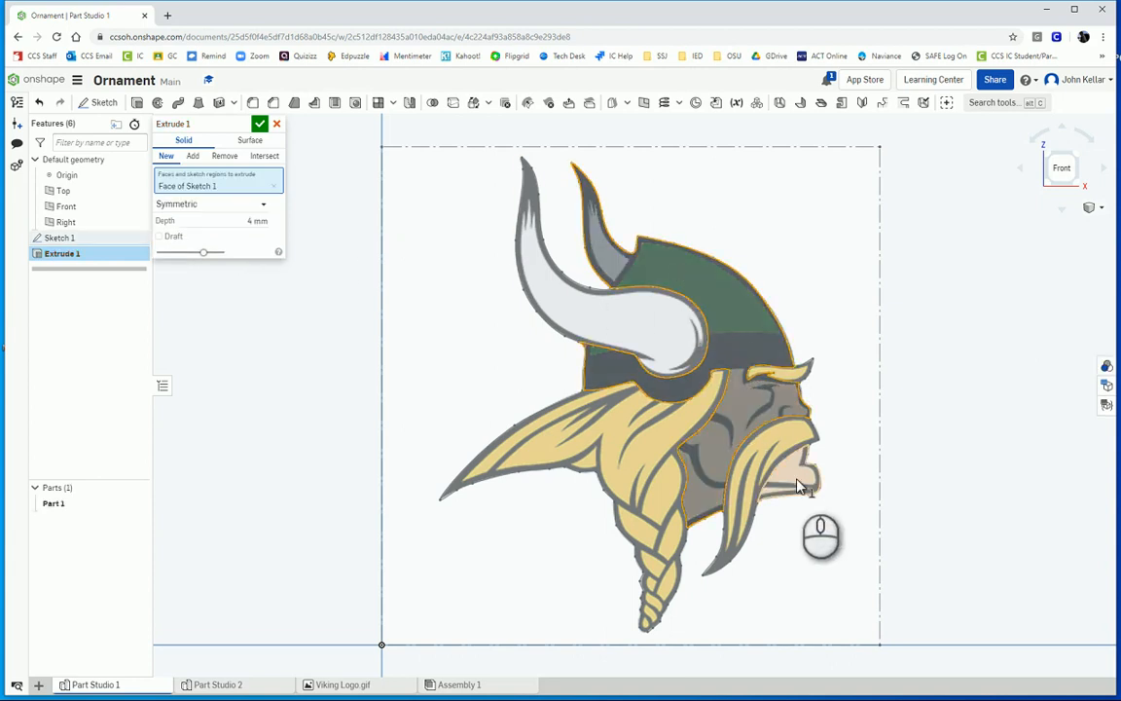
pyautogui.click(795, 485)
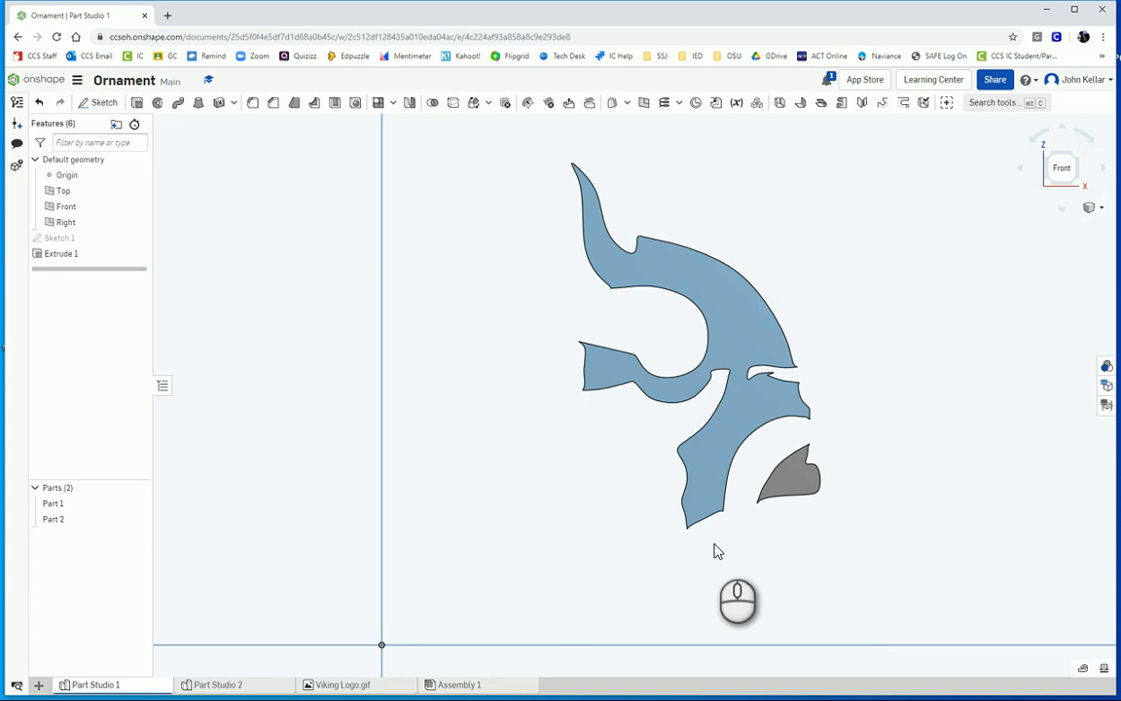
pyautogui.moveTo(755, 479)
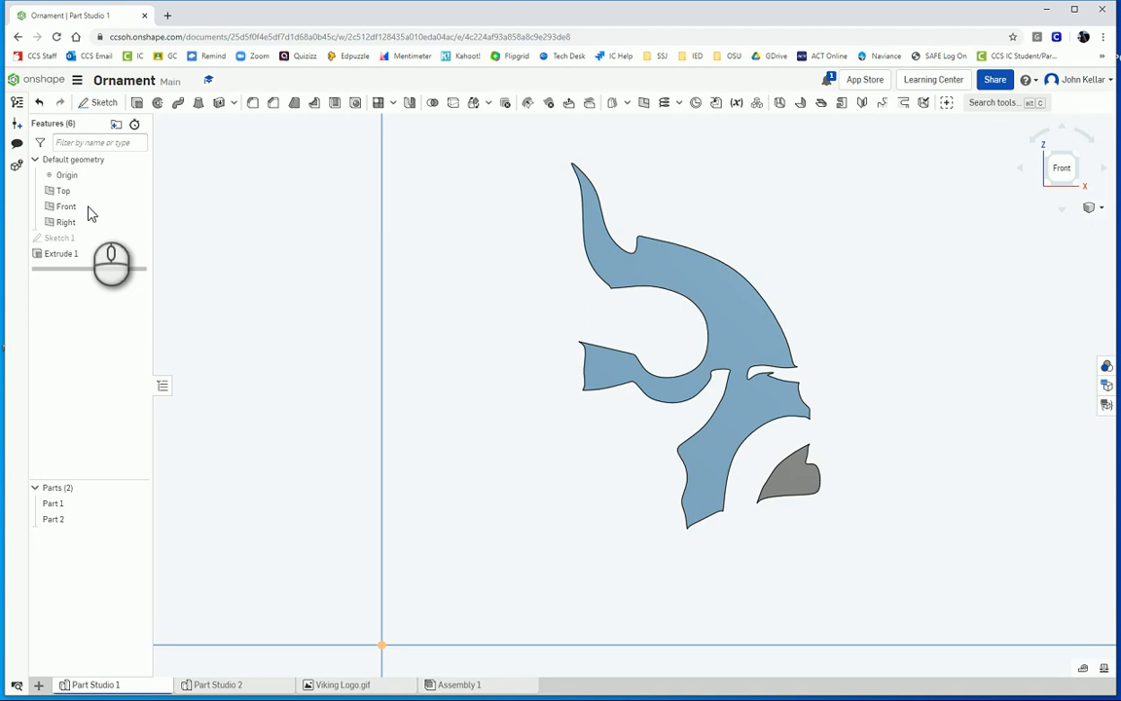
# Make the hidden Sketch 1 visible again over the extruded parts.
pyautogui.click(59, 238)
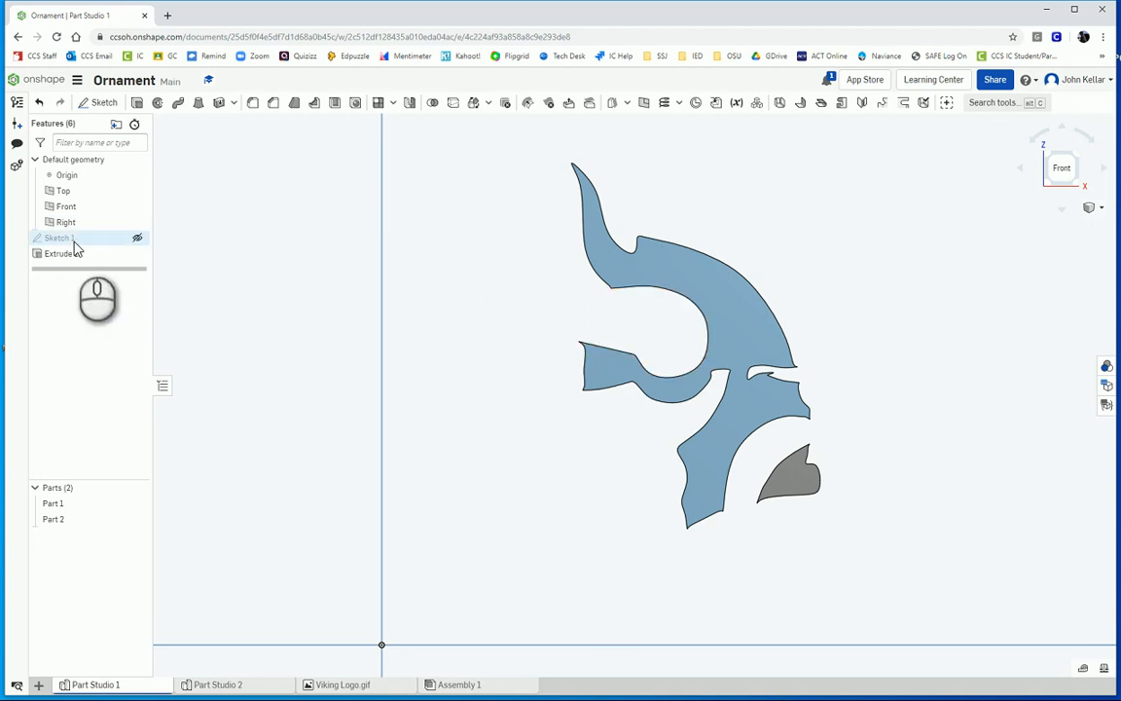
pyautogui.click(136, 237)
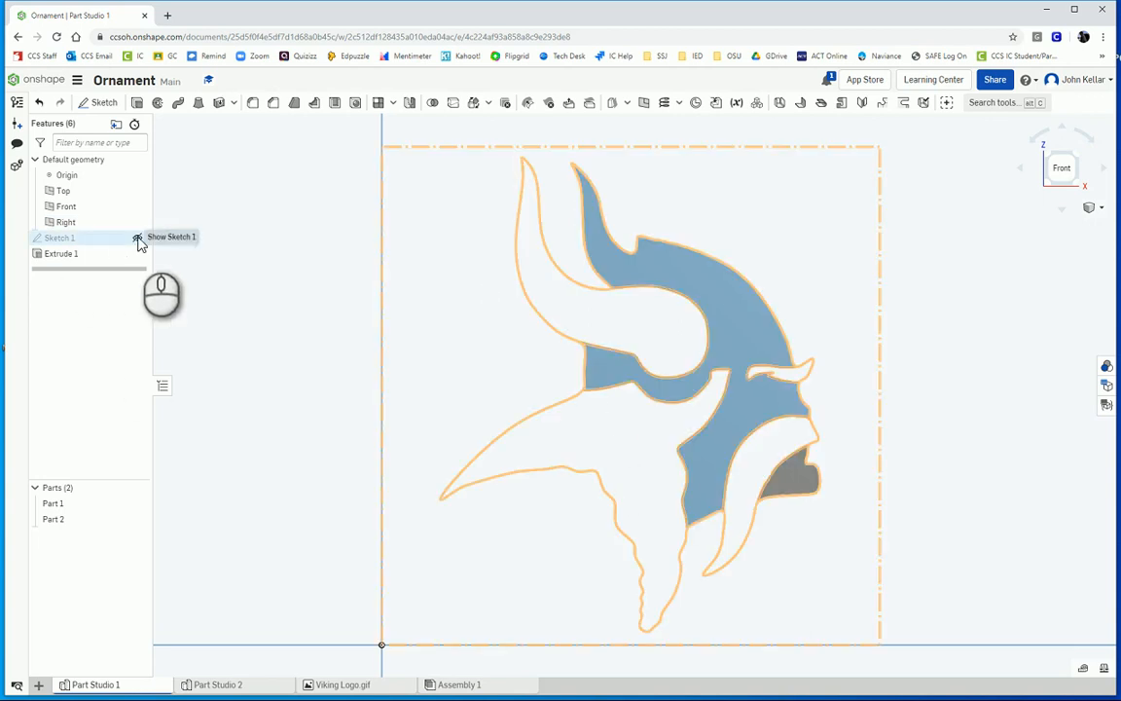
pyautogui.click(140, 238)
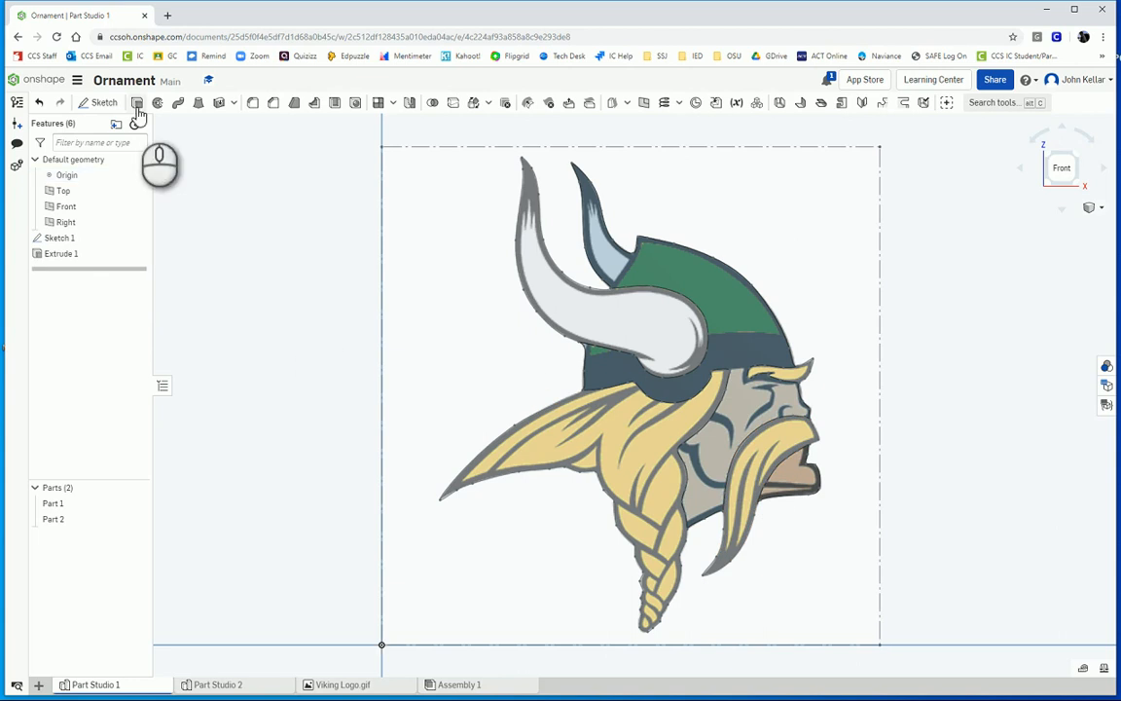
# Extrude the horns, hair and moustache regions symmetrically 8 mm, adding and merging with Part 1 and Part 2.
pyautogui.click(136, 101)
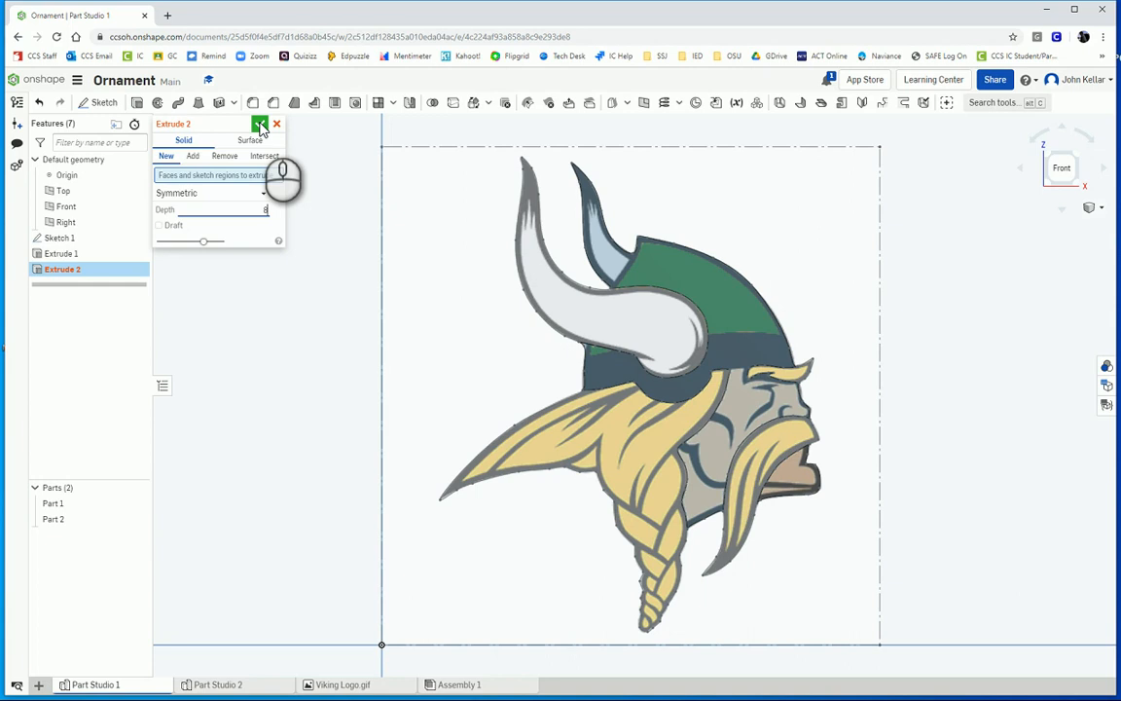
pyautogui.click(603, 321)
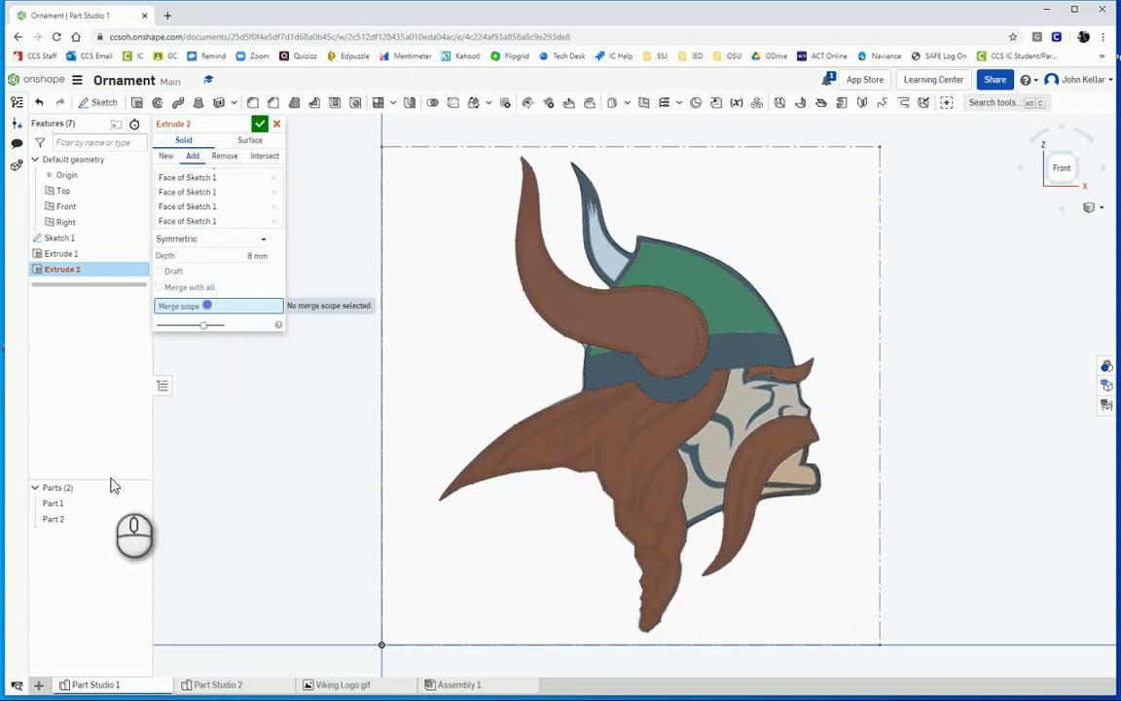
pyautogui.click(53, 502)
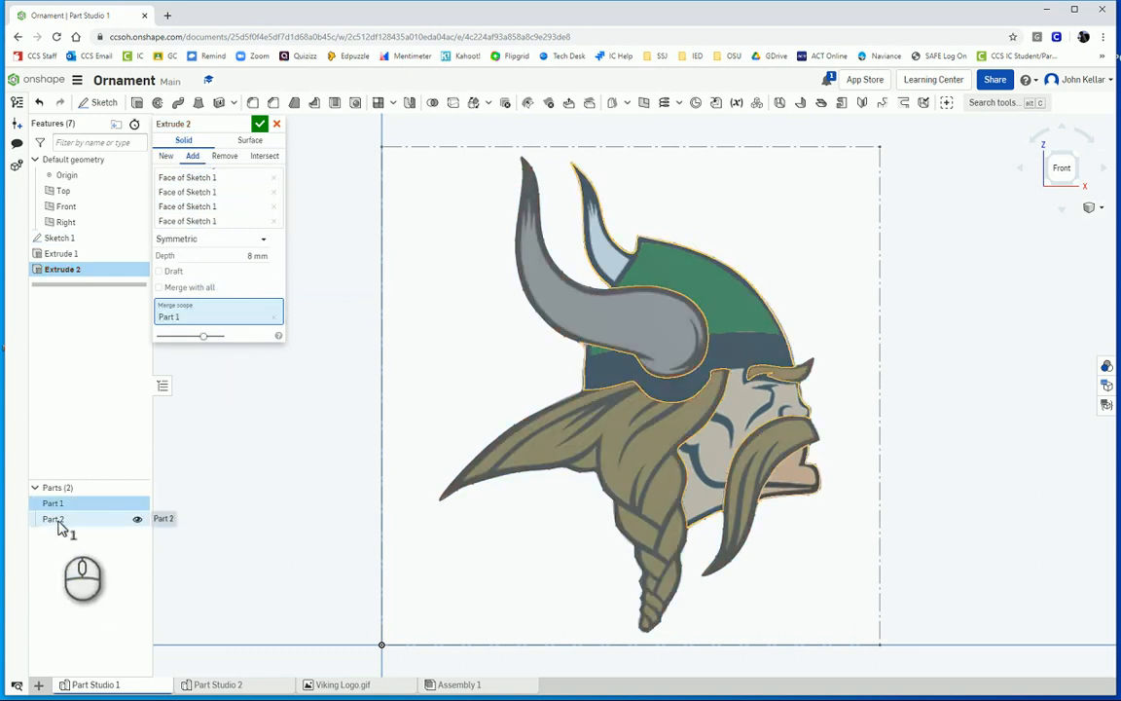
pyautogui.click(53, 518)
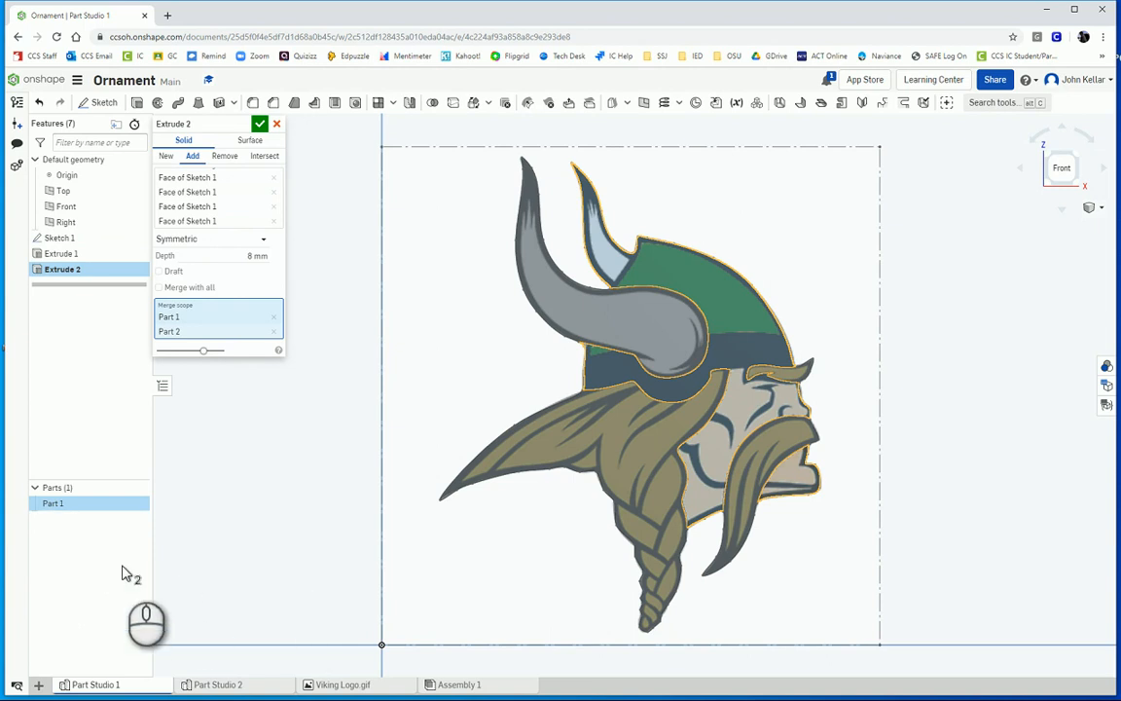
pyautogui.moveTo(749, 409)
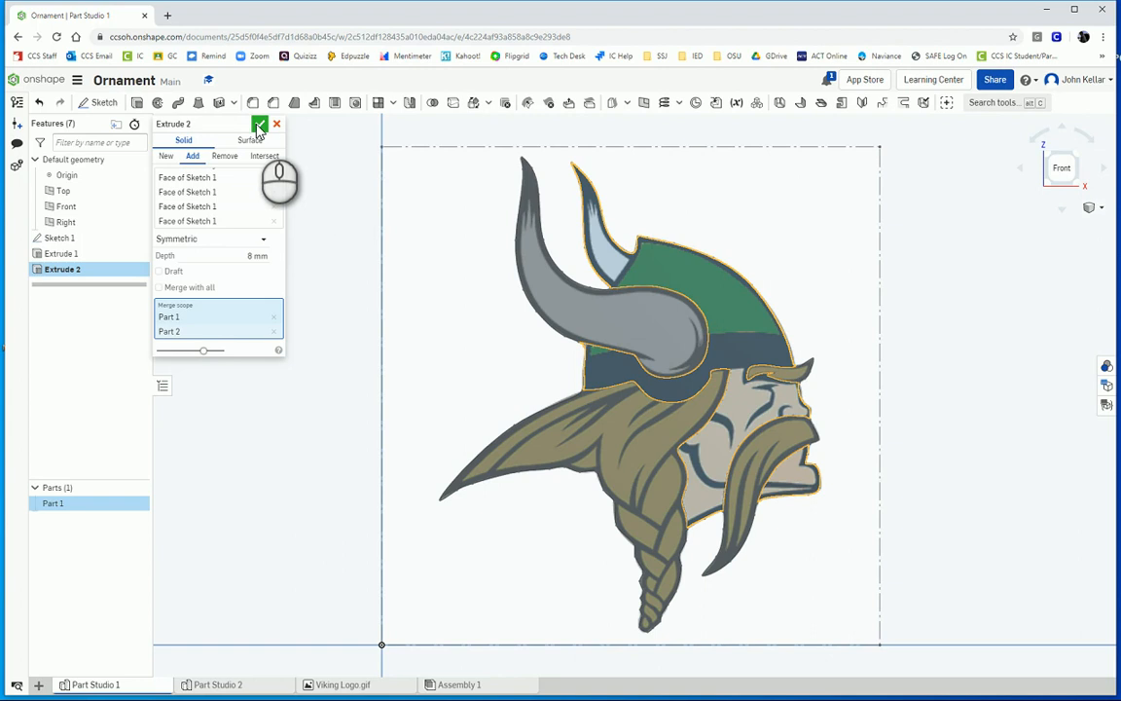
pyautogui.click(260, 125)
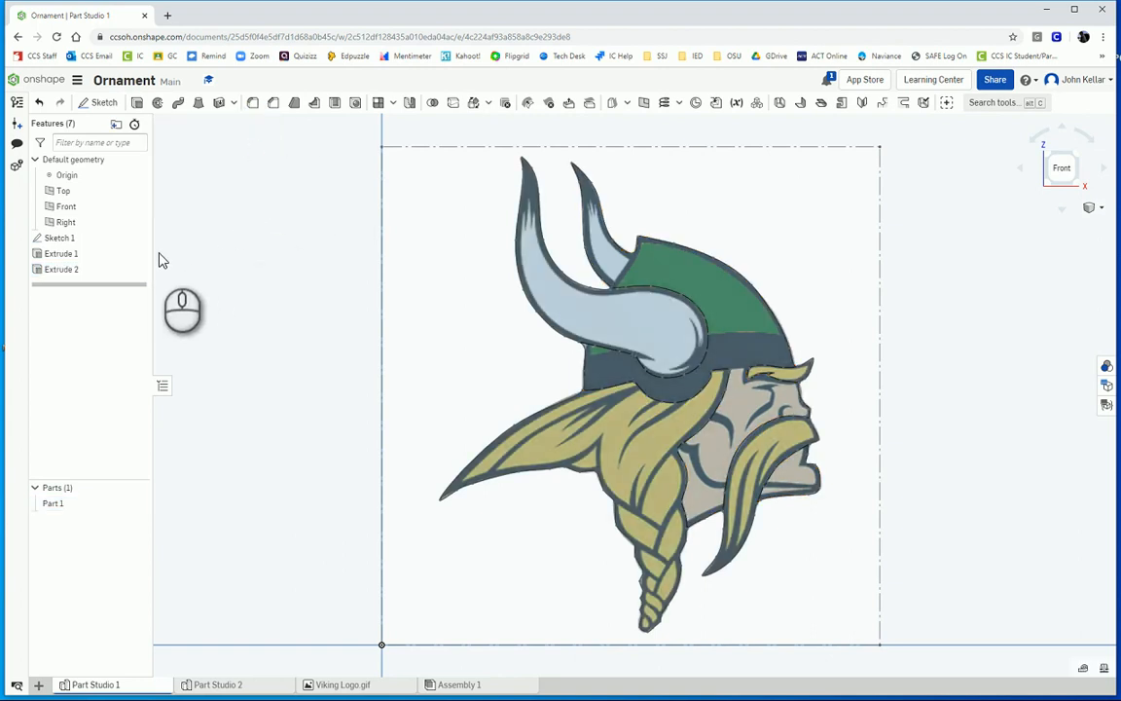
# Hide Sketch 1 and orbit the merged Viking solid to view it edge-on in 3D.
pyautogui.click(136, 238)
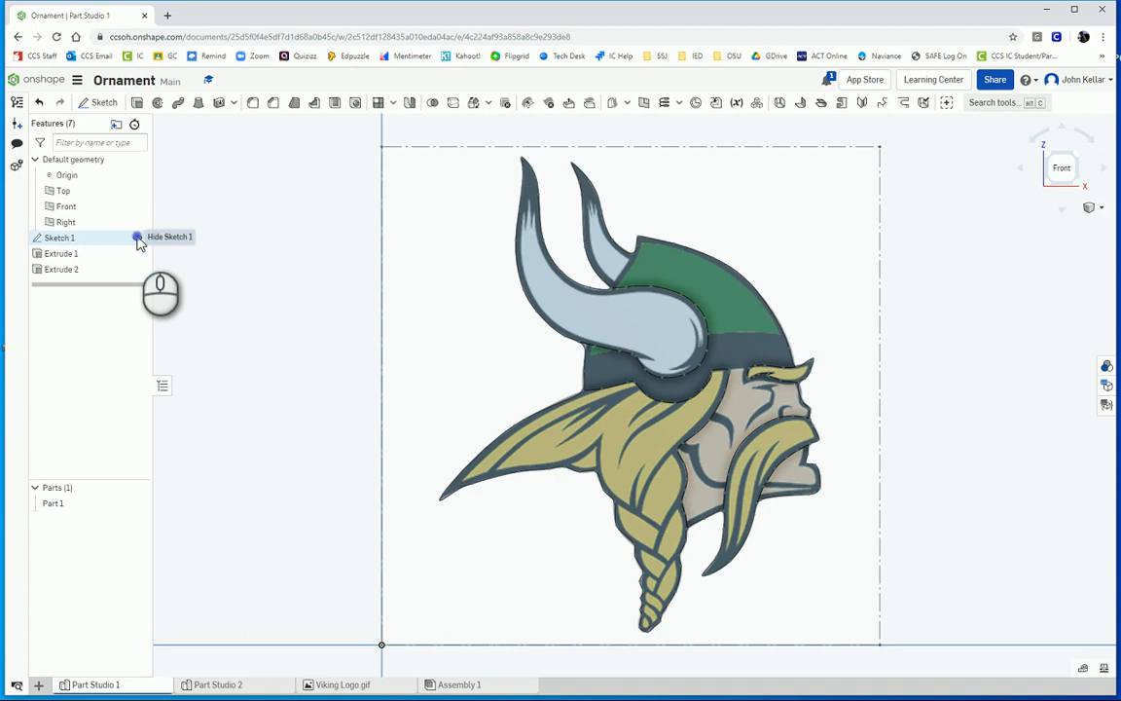
pyautogui.click(137, 238)
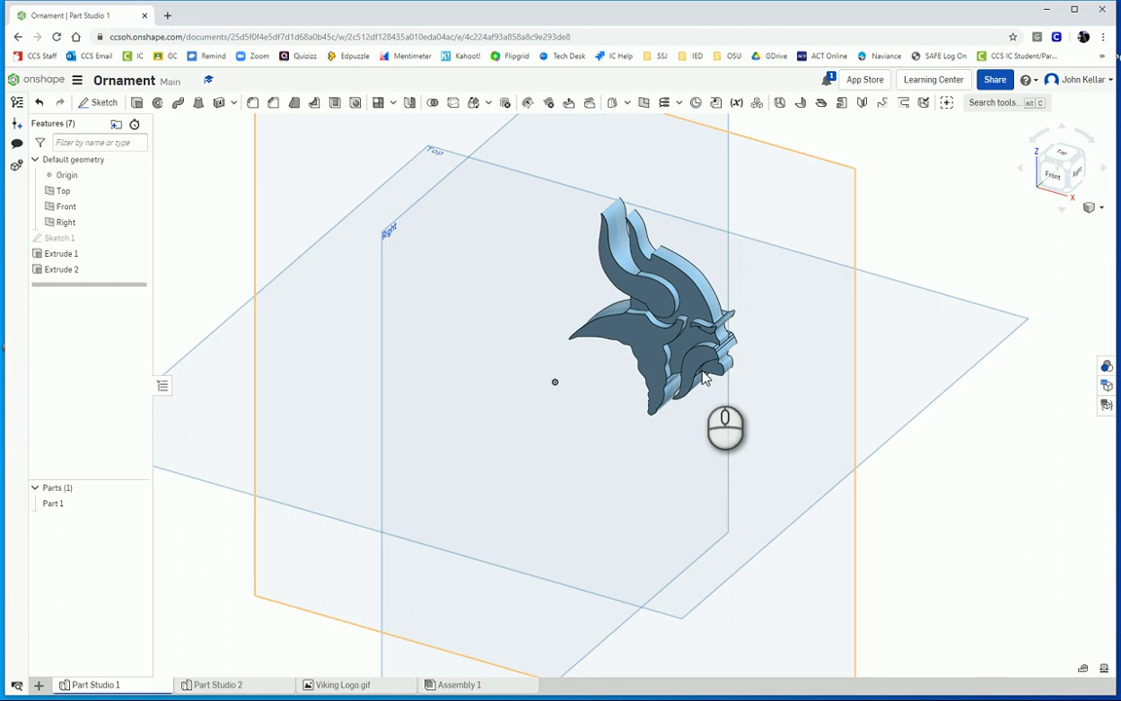
pyautogui.moveTo(724, 426); pyautogui.dragTo(662, 483)
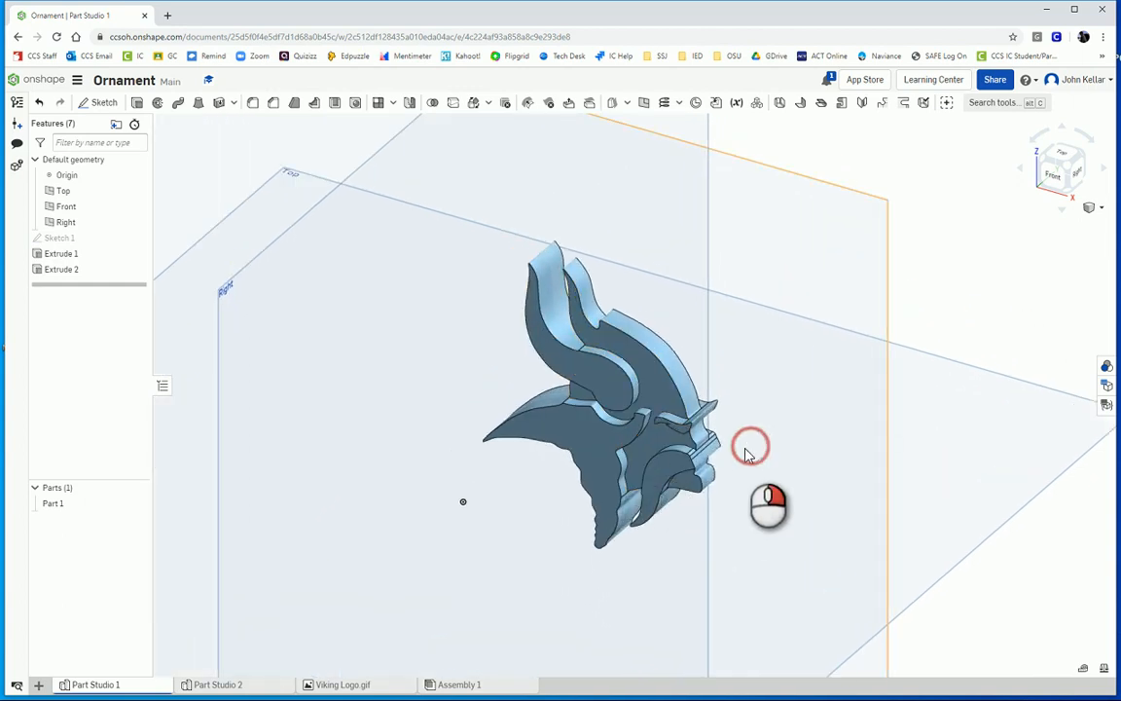
pyautogui.moveTo(752, 445); pyautogui.dragTo(666, 529)
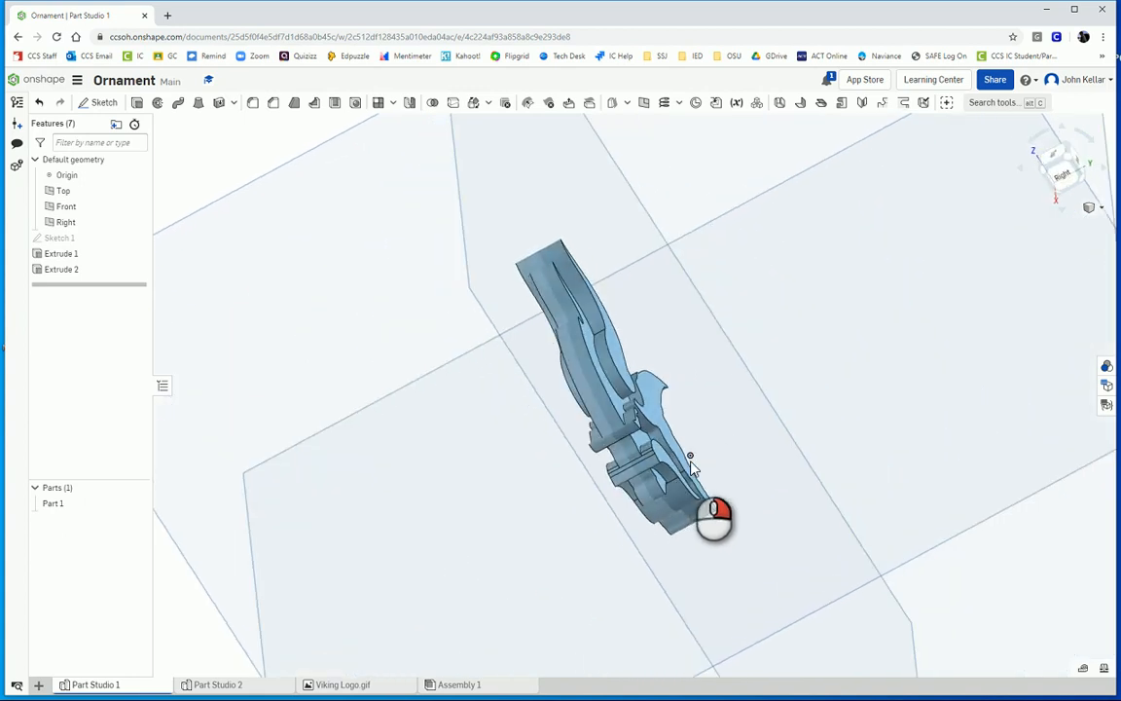
pyautogui.moveTo(710, 515); pyautogui.dragTo(593, 366)
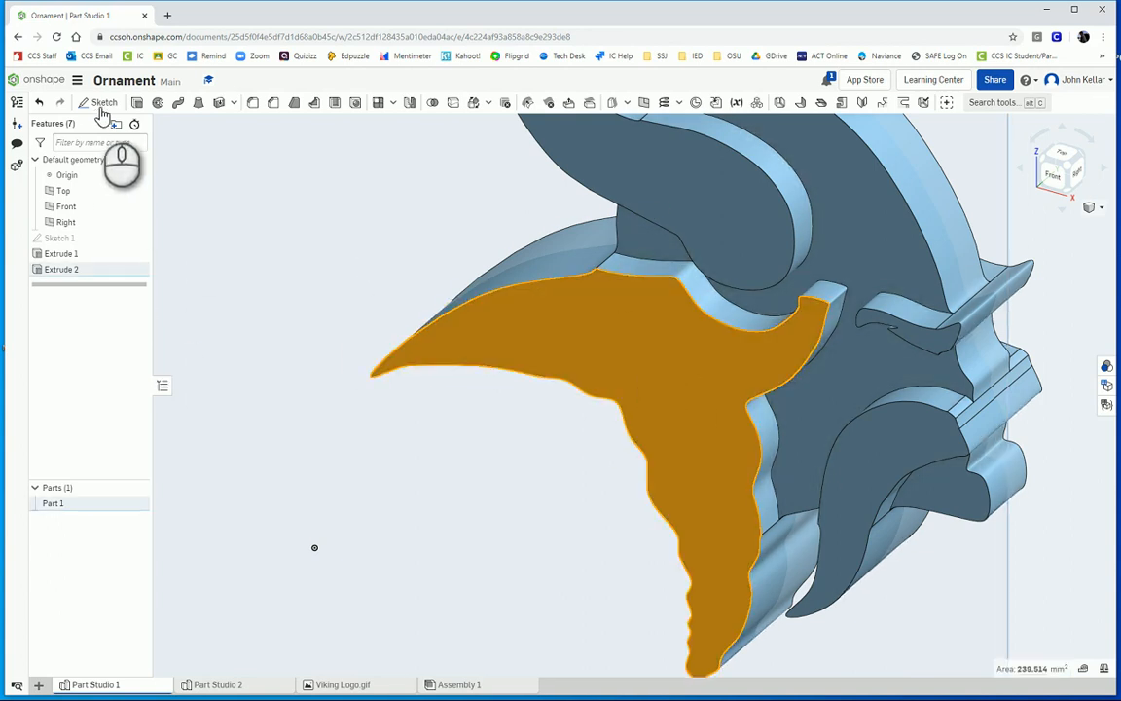
# Sketch a text box on the hair face reading 'Killa K' in bold.
pyautogui.click(105, 101)
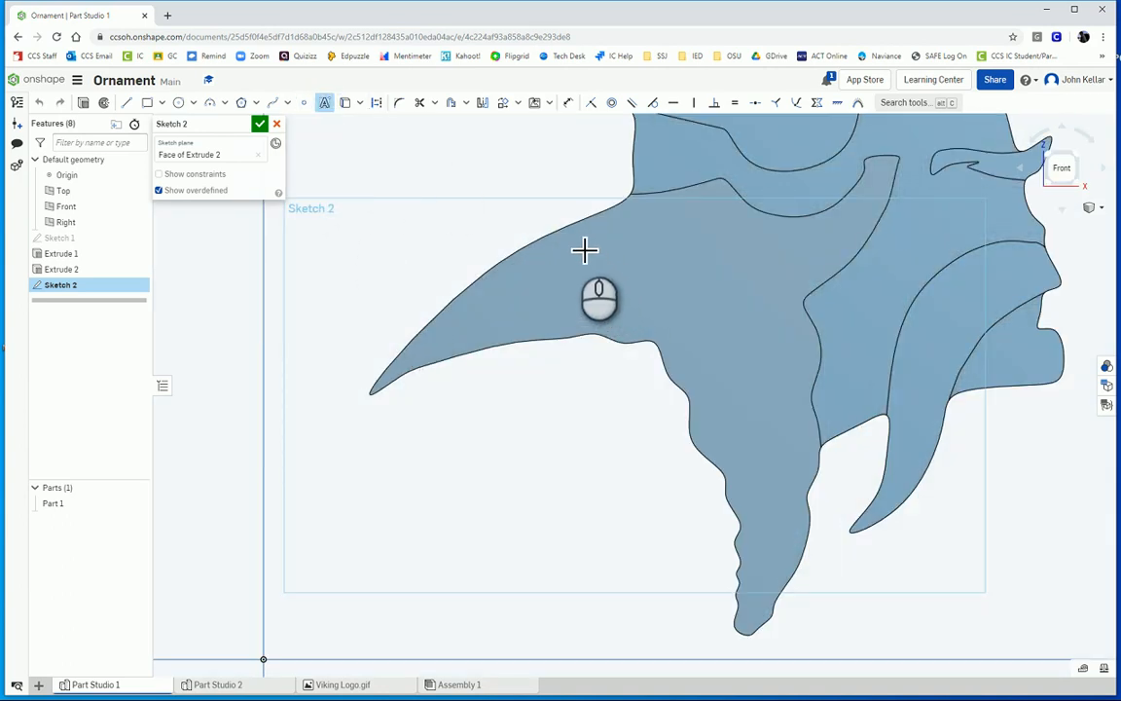
pyautogui.moveTo(586, 249); pyautogui.dragTo(786, 319)
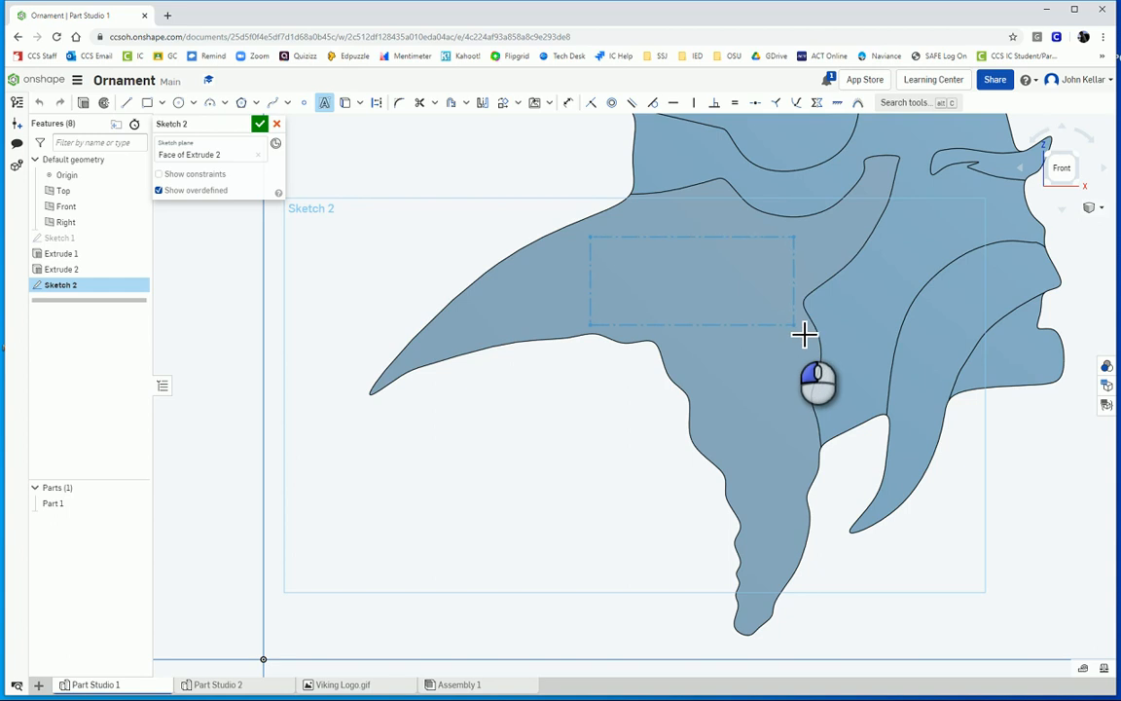
pyautogui.click(806, 335)
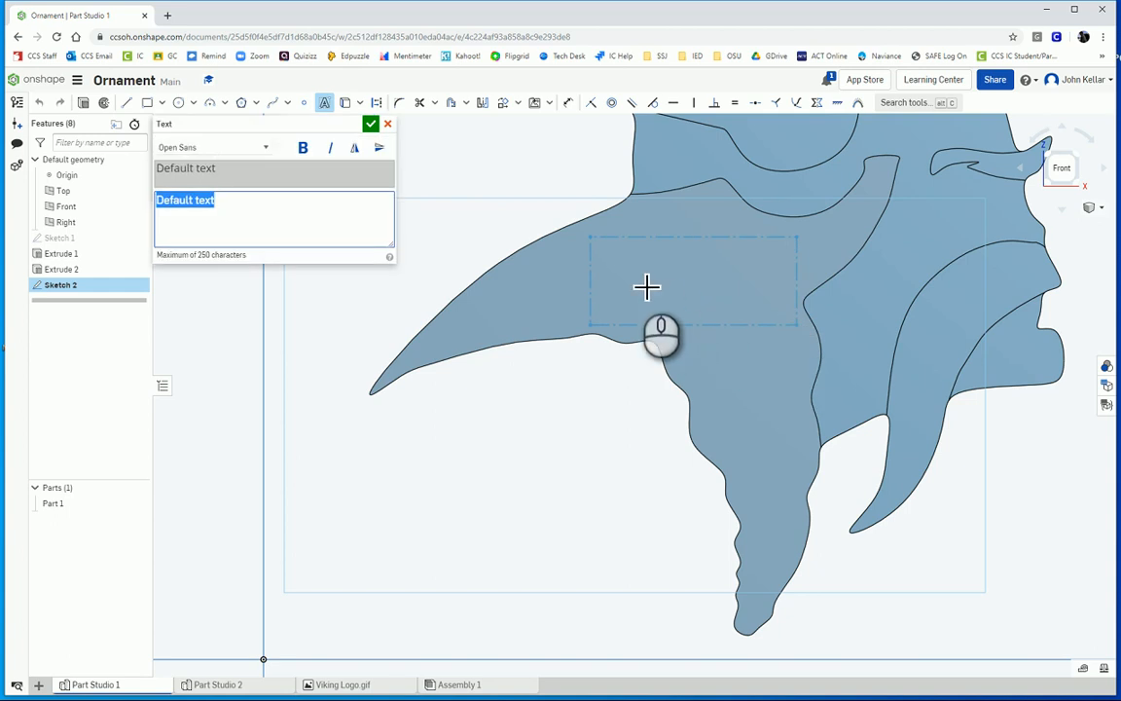
pyautogui.write('Killa K')
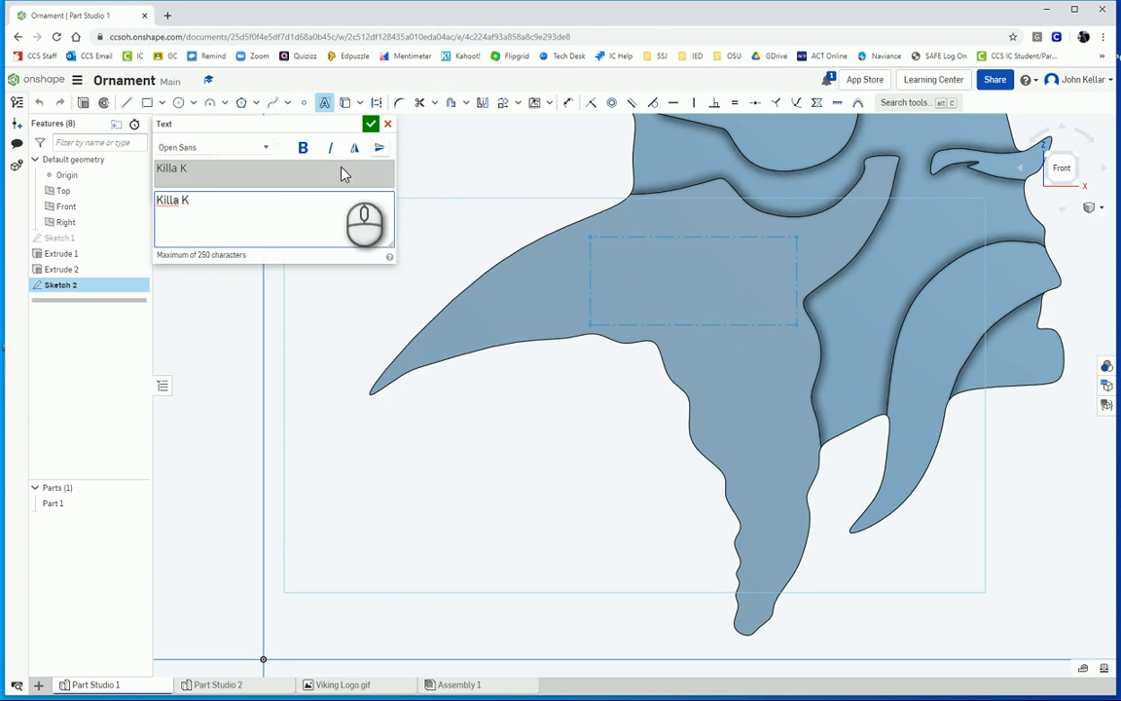
pyautogui.click(303, 148)
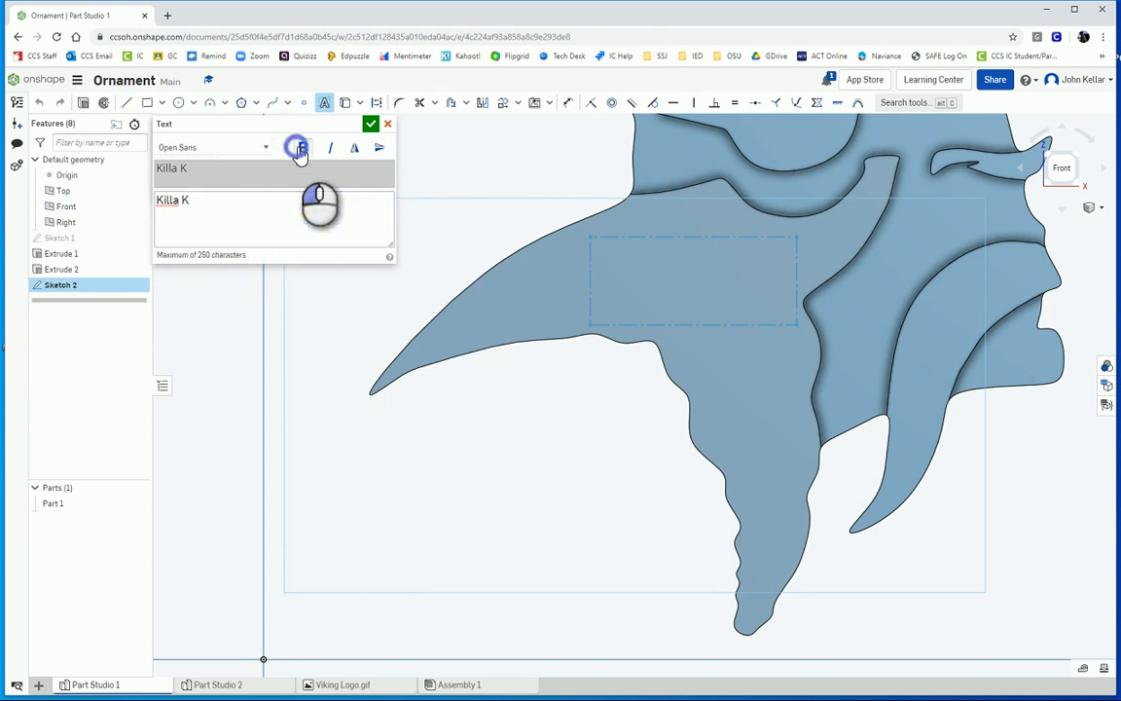
pyautogui.click(303, 148)
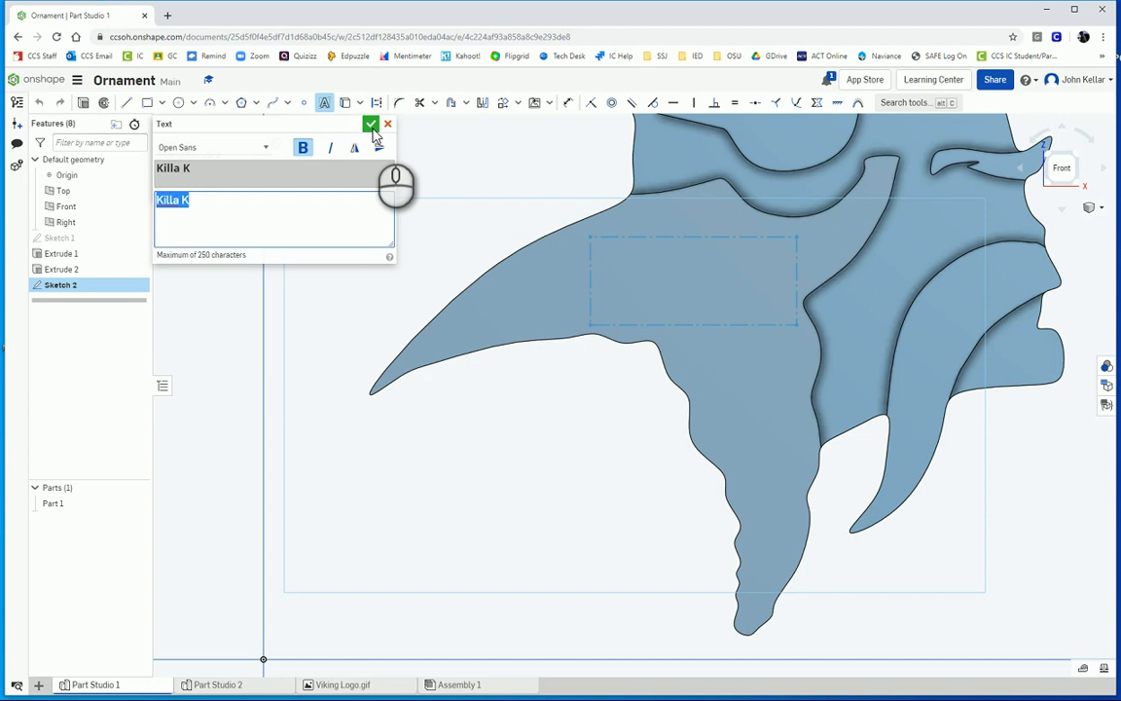
pyautogui.click(370, 125)
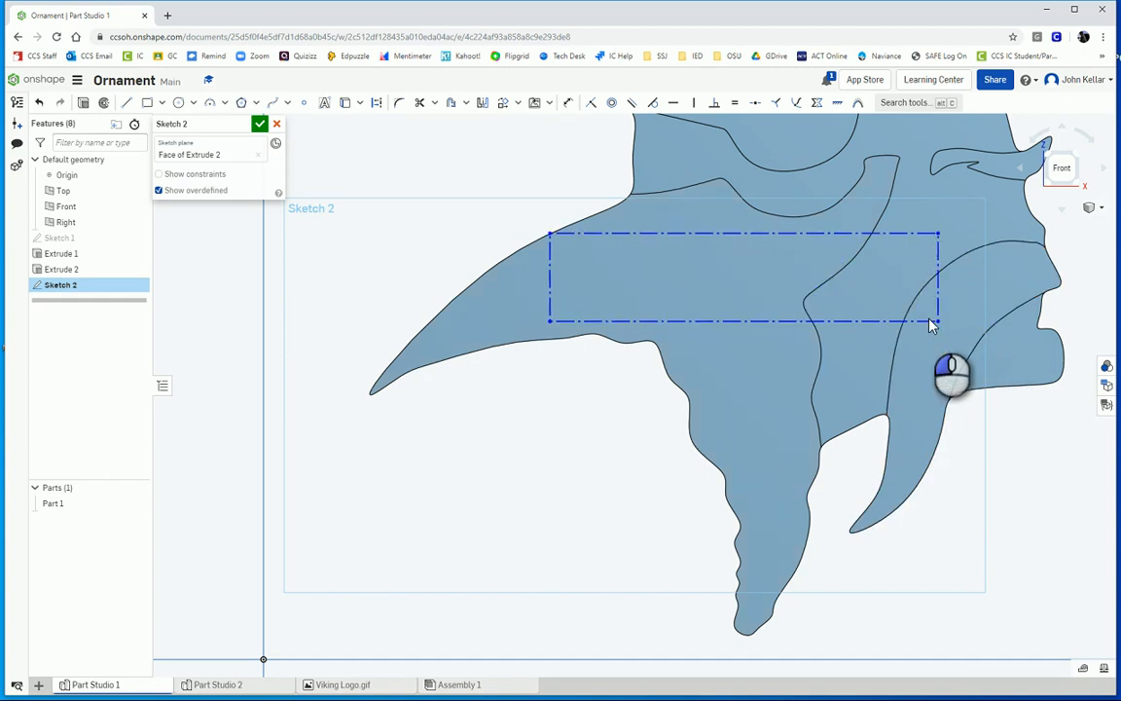
pyautogui.write('Killa K')
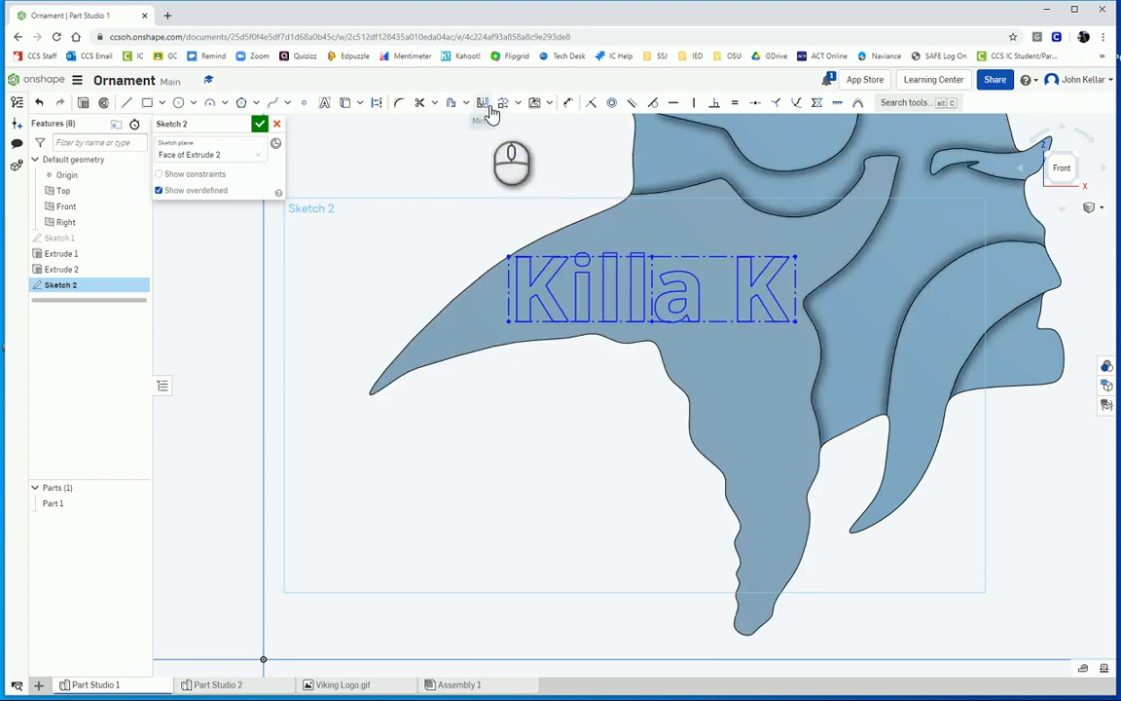
# Transform-rotate the lettering to run diagonally down the hair strand and finish Sketch 2.
pyautogui.click(518, 101)
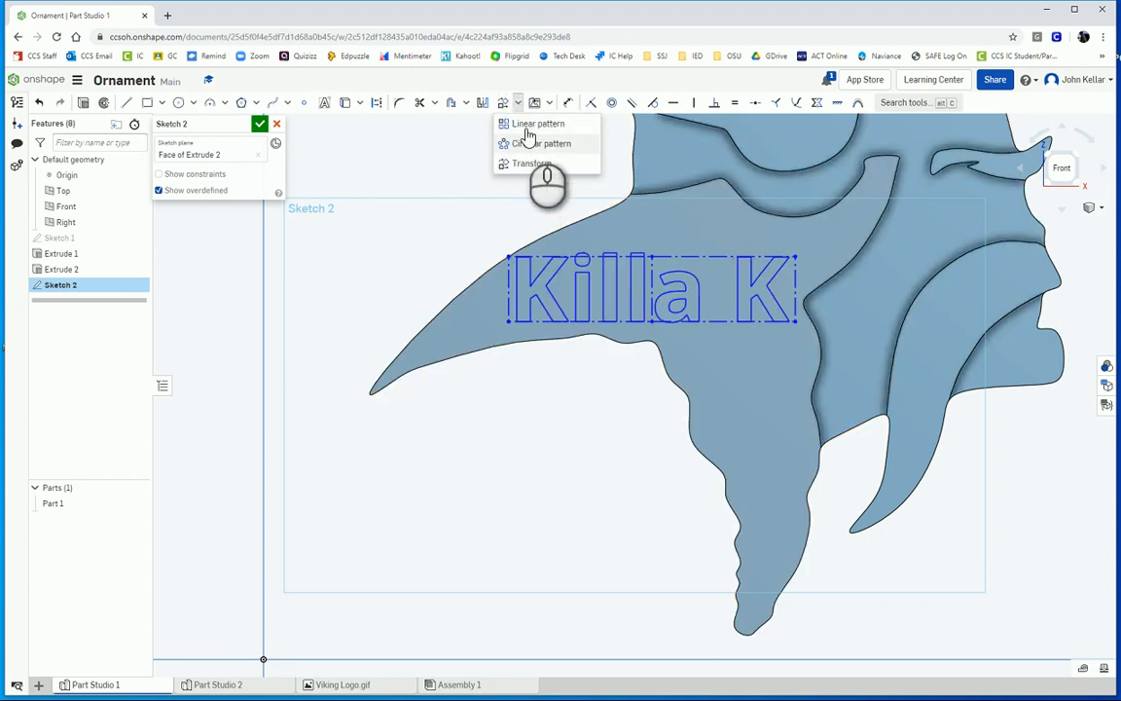
pyautogui.moveTo(531, 163)
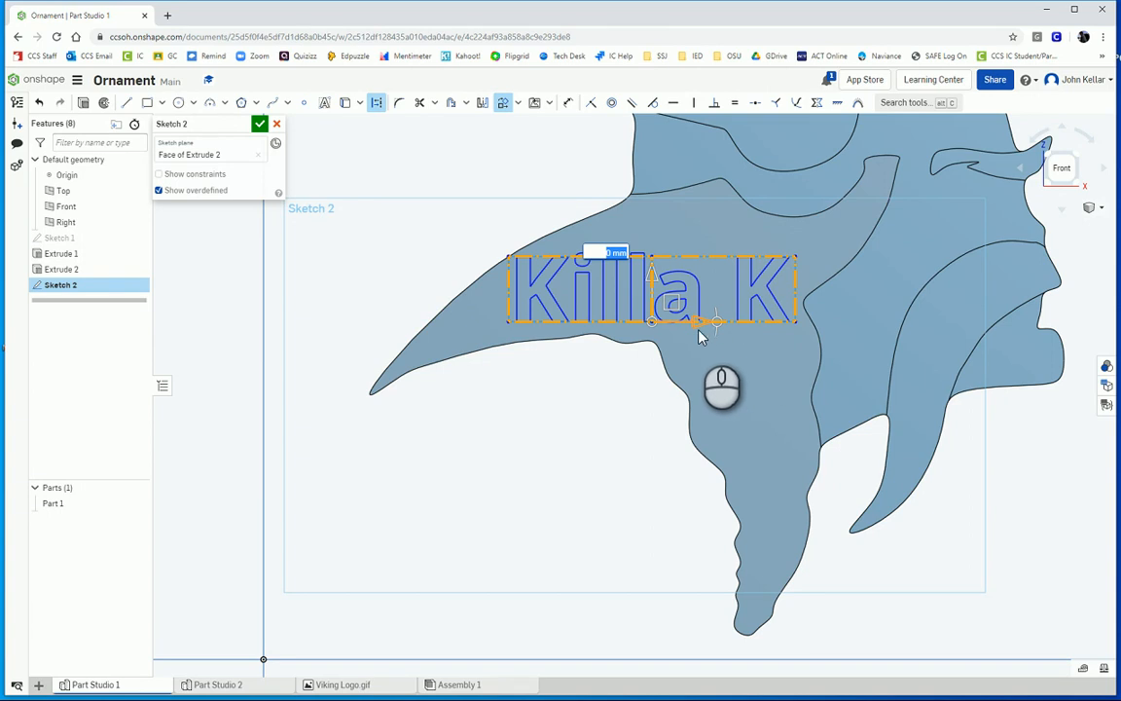
pyautogui.moveTo(685, 331)
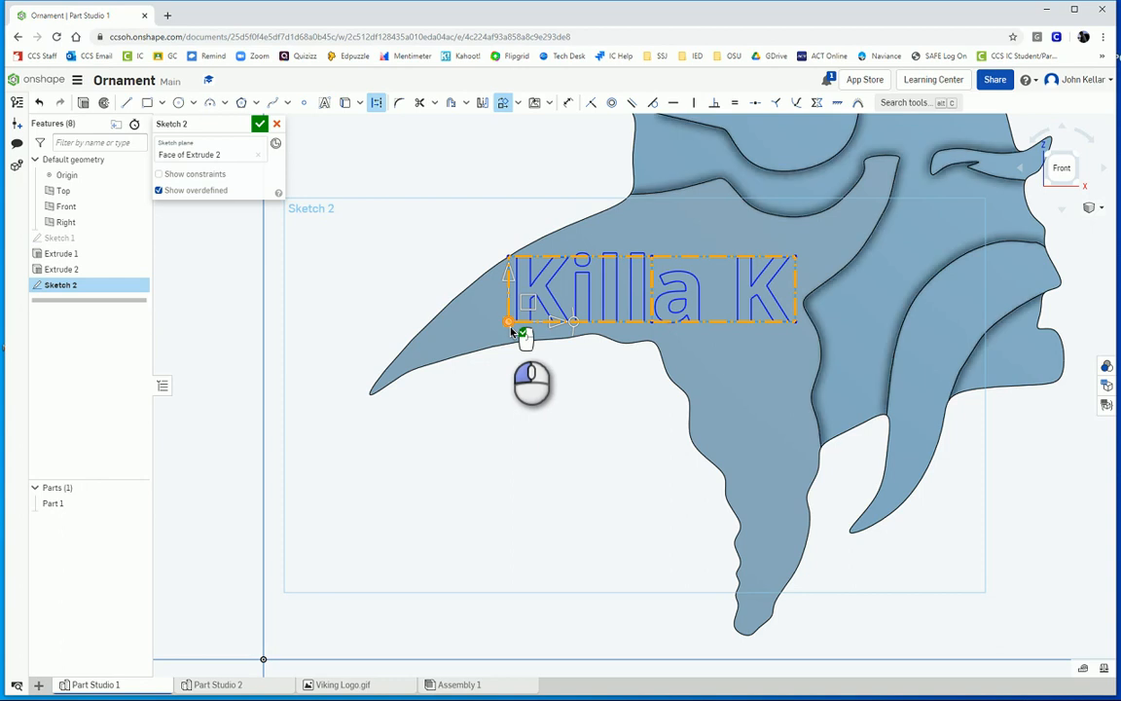
pyautogui.moveTo(510, 321); pyautogui.dragTo(573, 340)
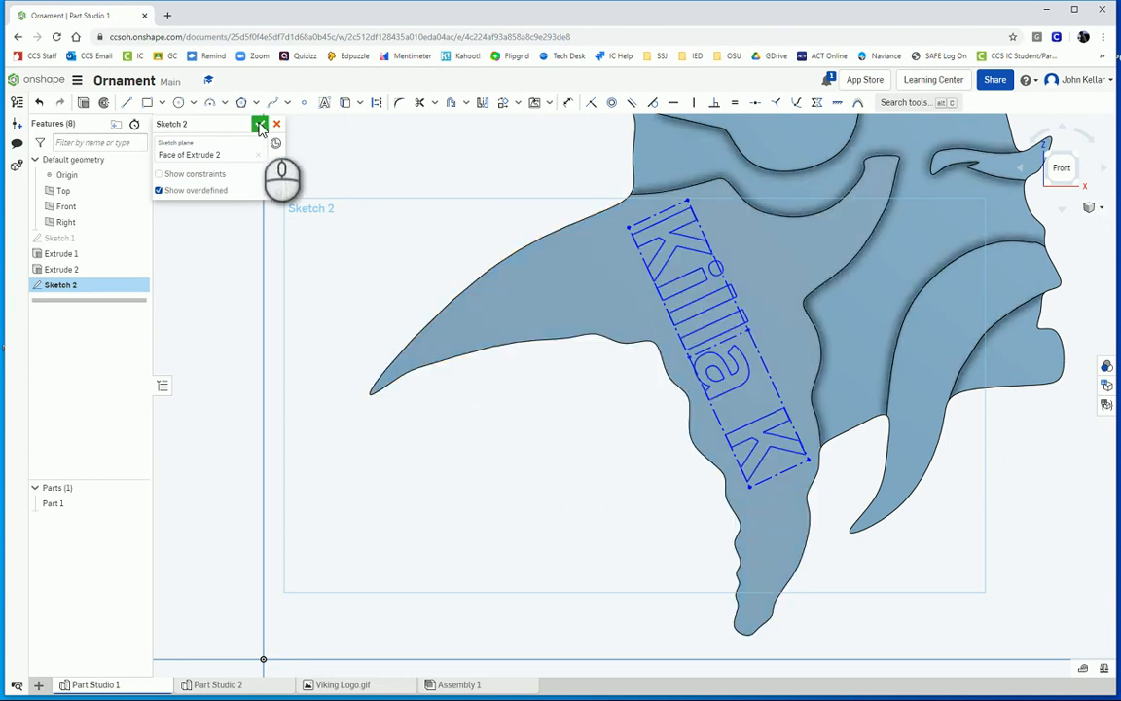
pyautogui.click(260, 125)
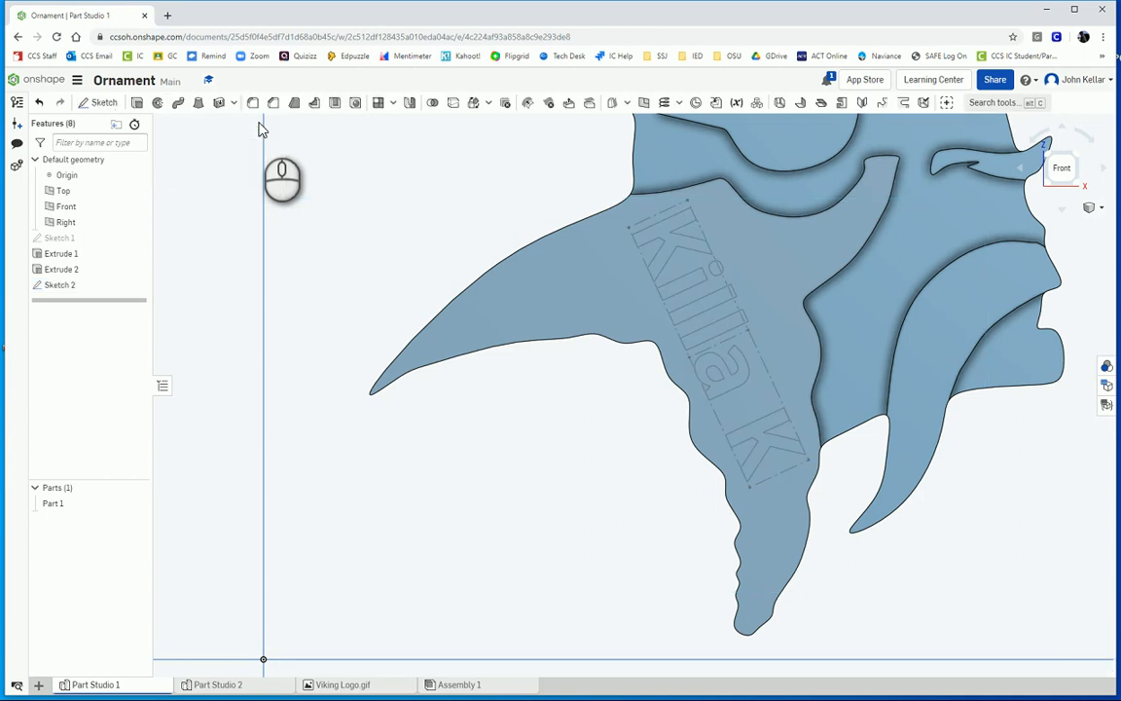
pyautogui.moveTo(138, 101)
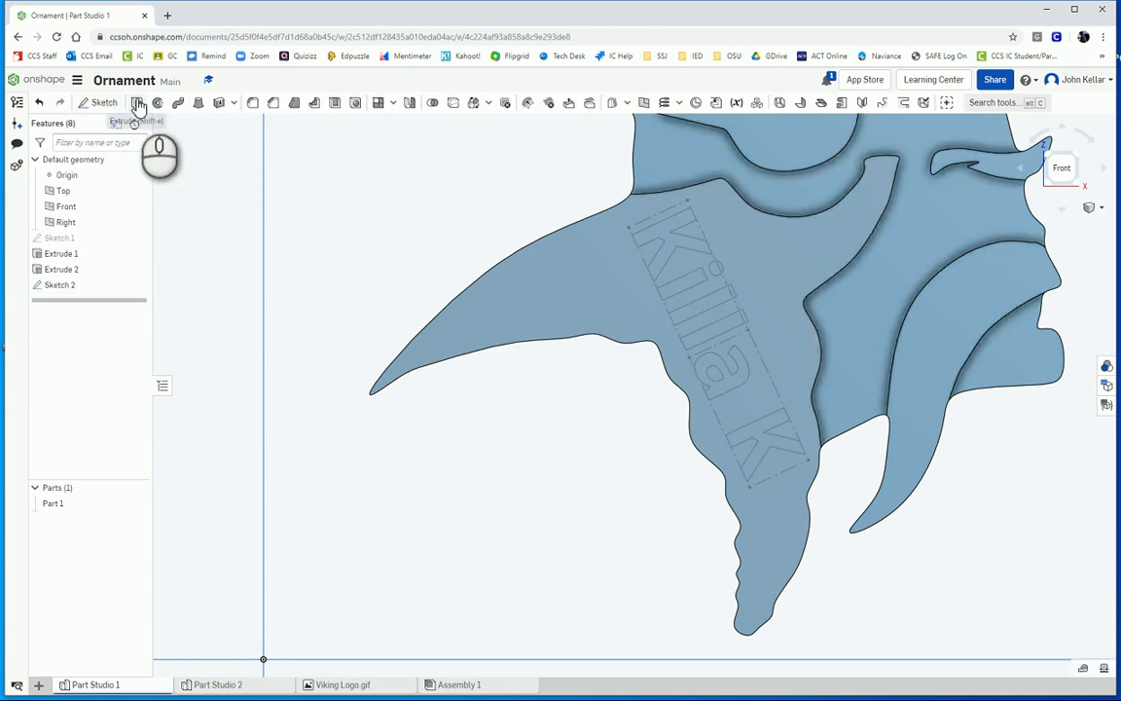
# Extrude the Sketch 2 lettering as a shallow Remove cut into the hair face.
pyautogui.click(139, 102)
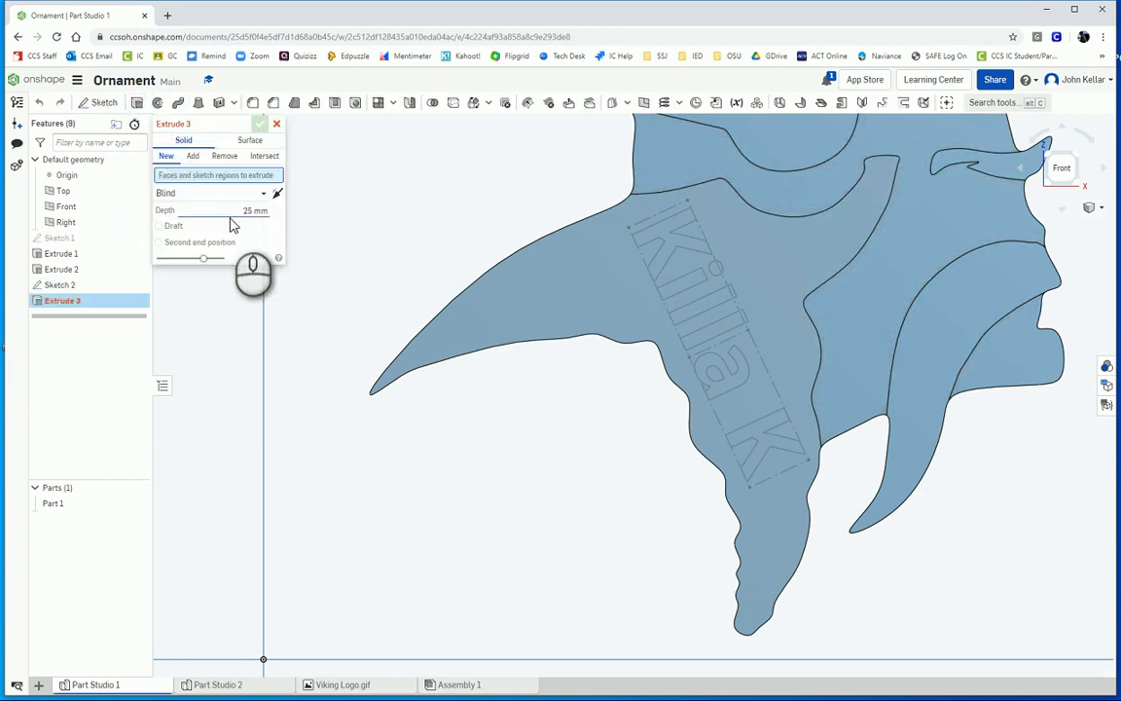
pyautogui.click(224, 155)
pyautogui.write('0.8')
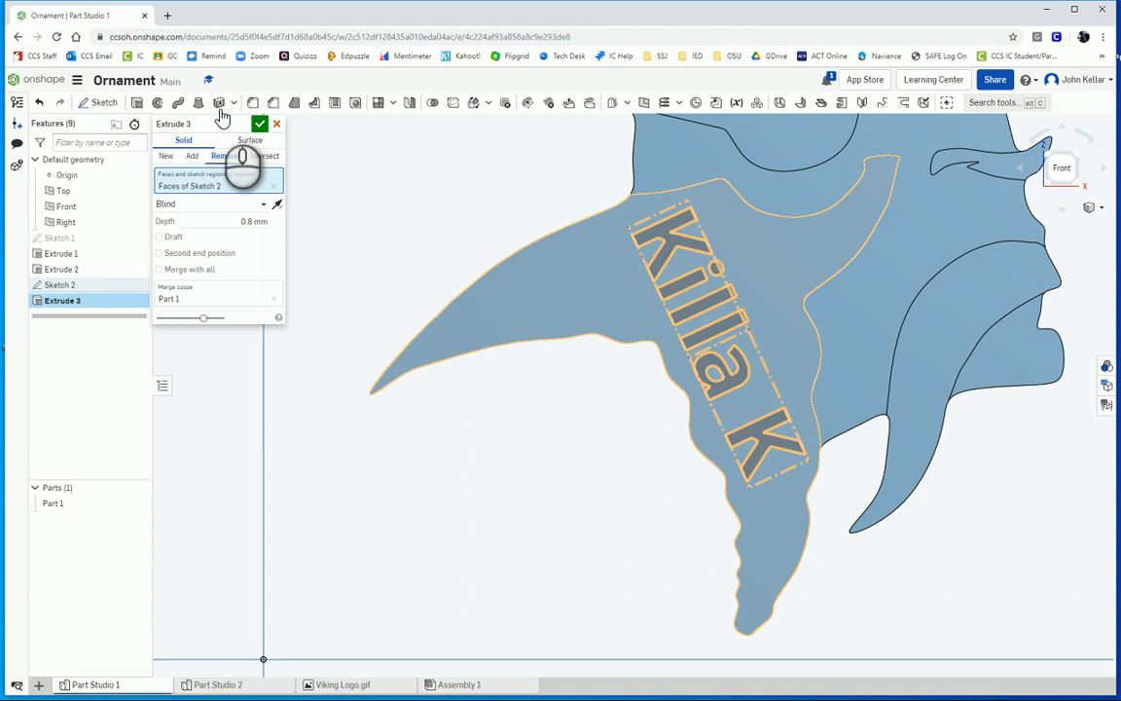
pyautogui.click(260, 124)
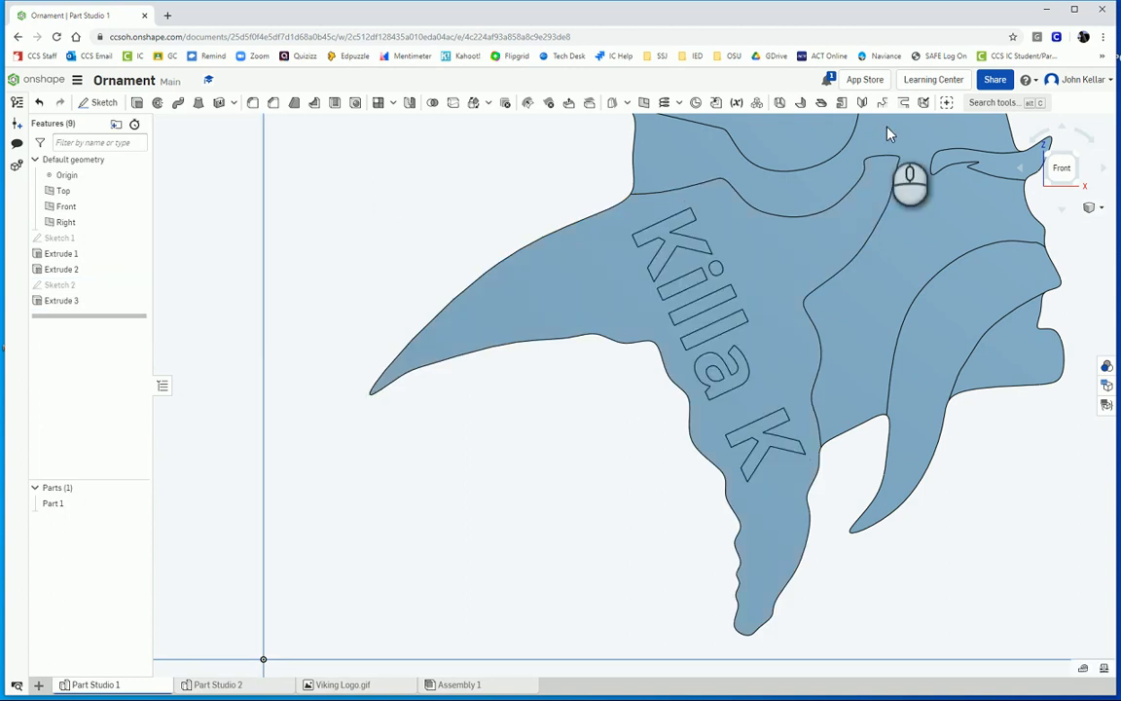
pyautogui.moveTo(1080, 163)
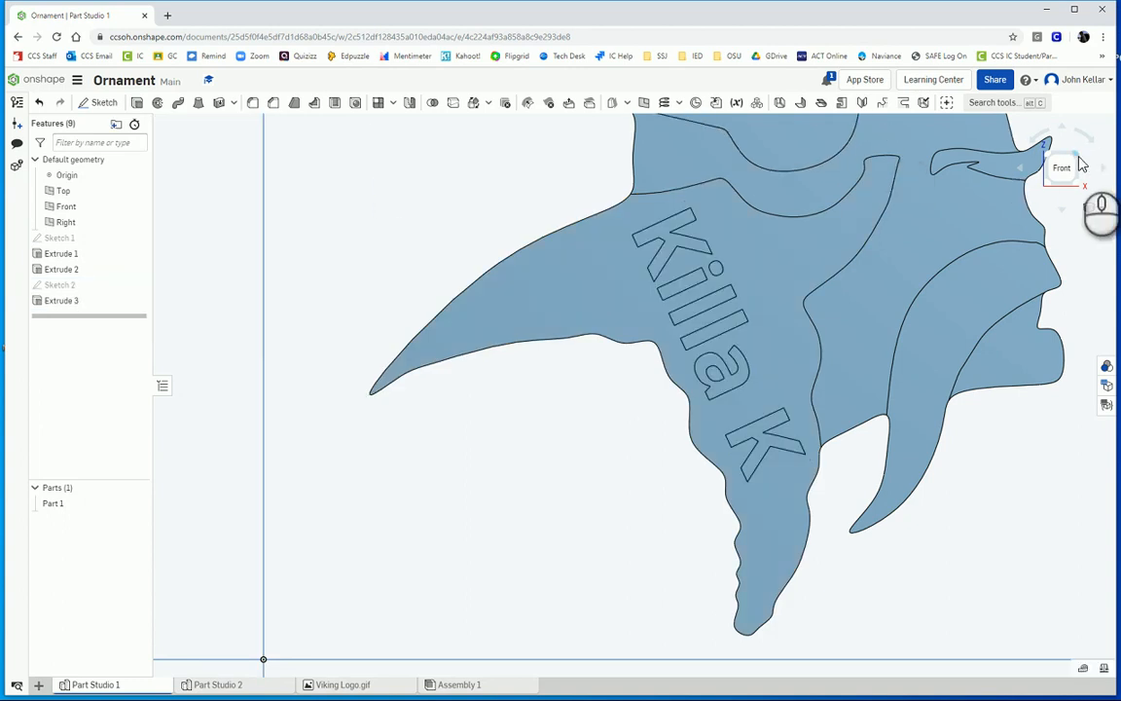